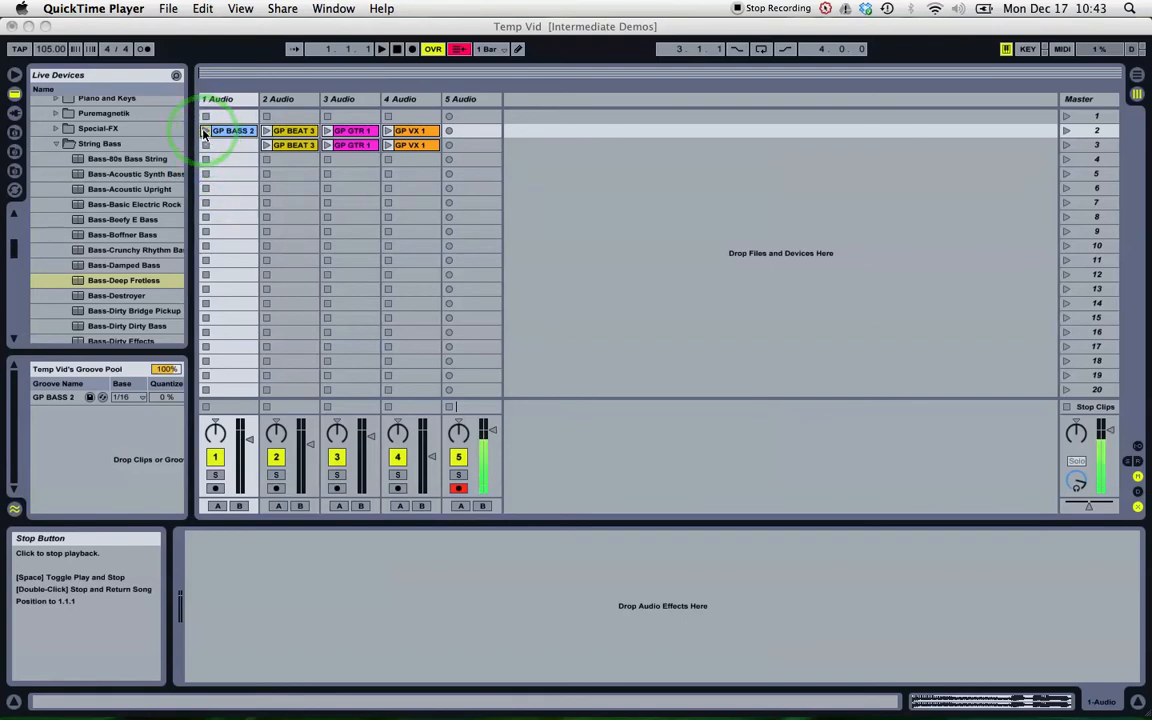
Launch the GP BASS 2, GP BEAT 3 and GP GTR 1 clips to audition them.
left_click(205, 130)
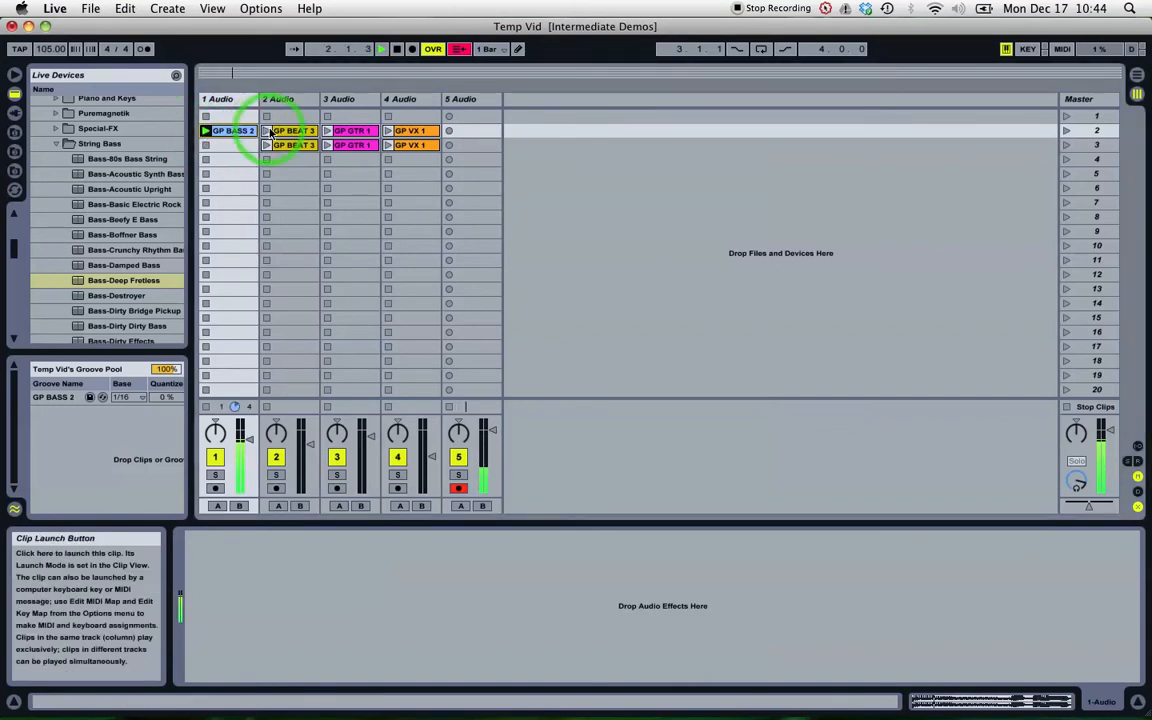
left_click(267, 131)
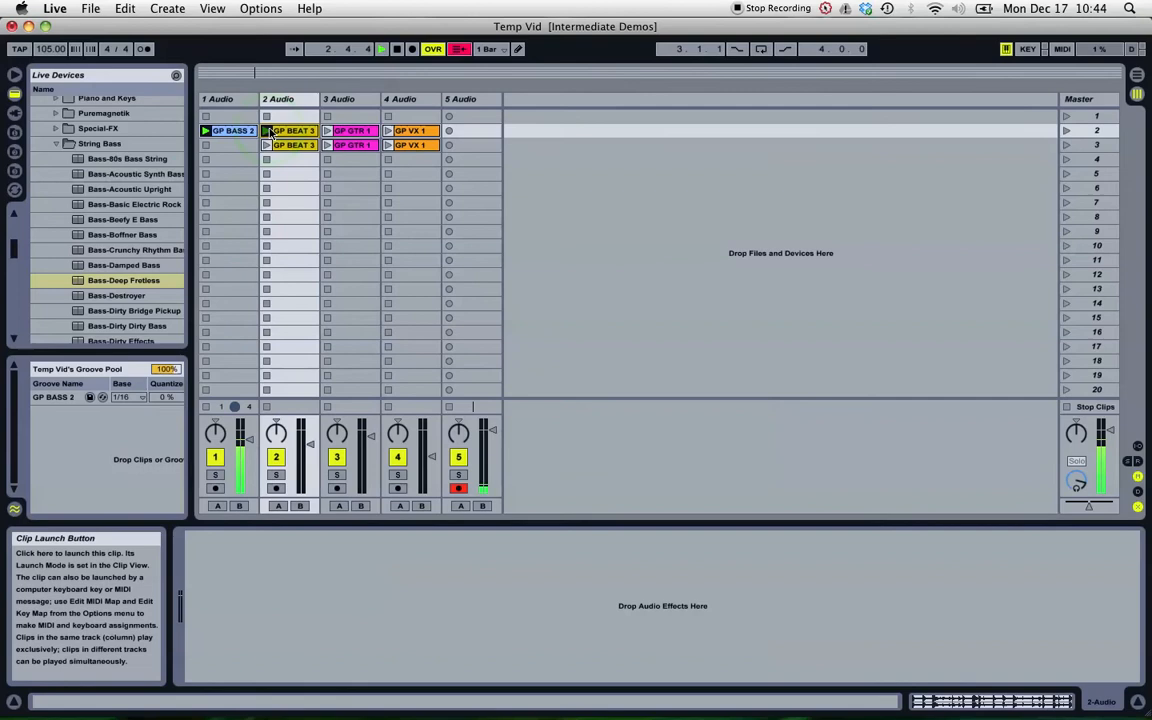
left_click(328, 131)
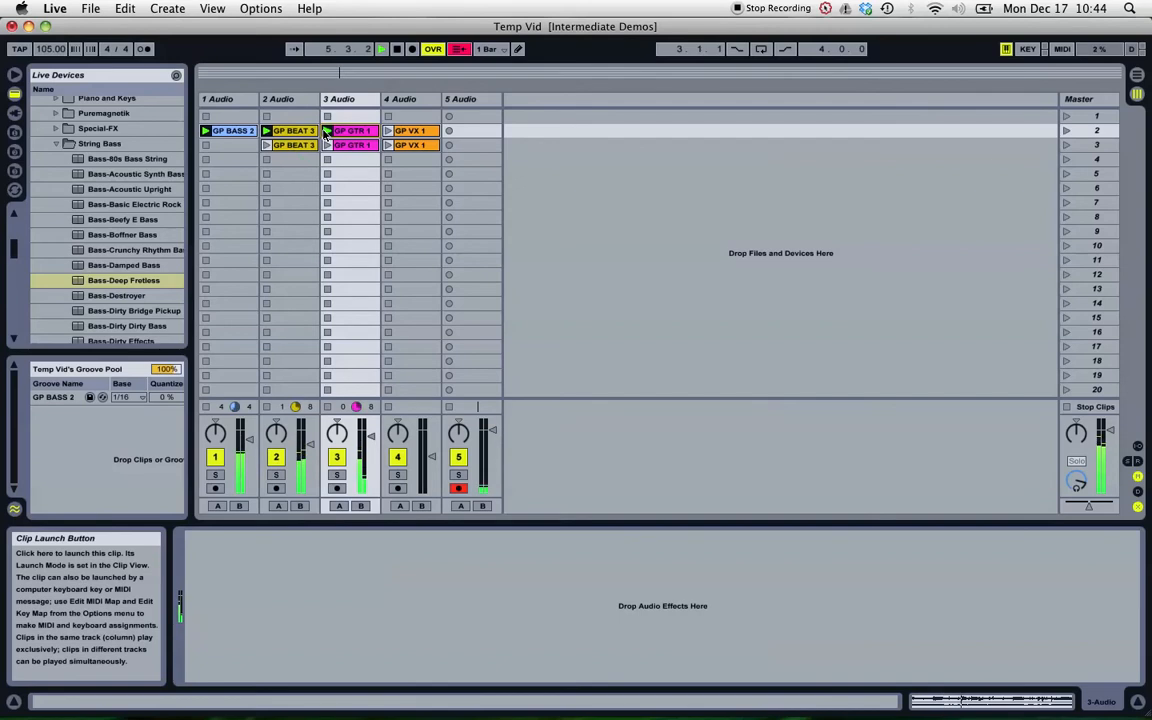
left_click(410, 130)
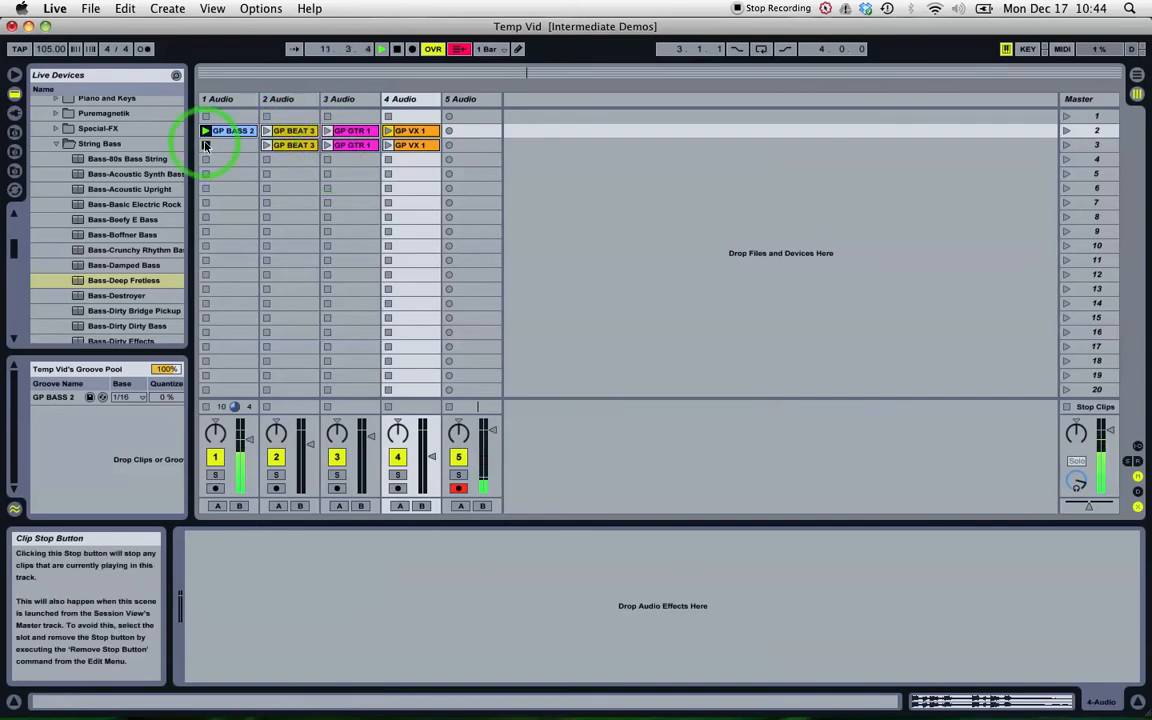
Stop the bass clip, show GP BASS 2's clip details, and list the plug-in devices.
left_click(205, 145)
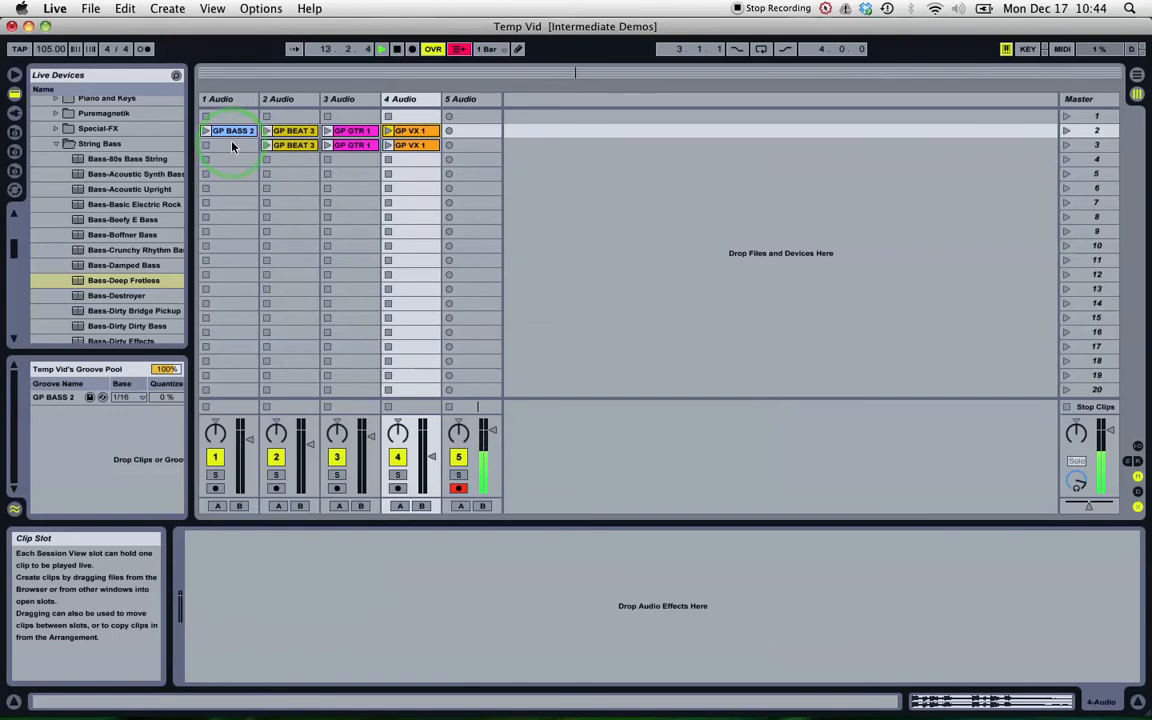
left_click(233, 130)
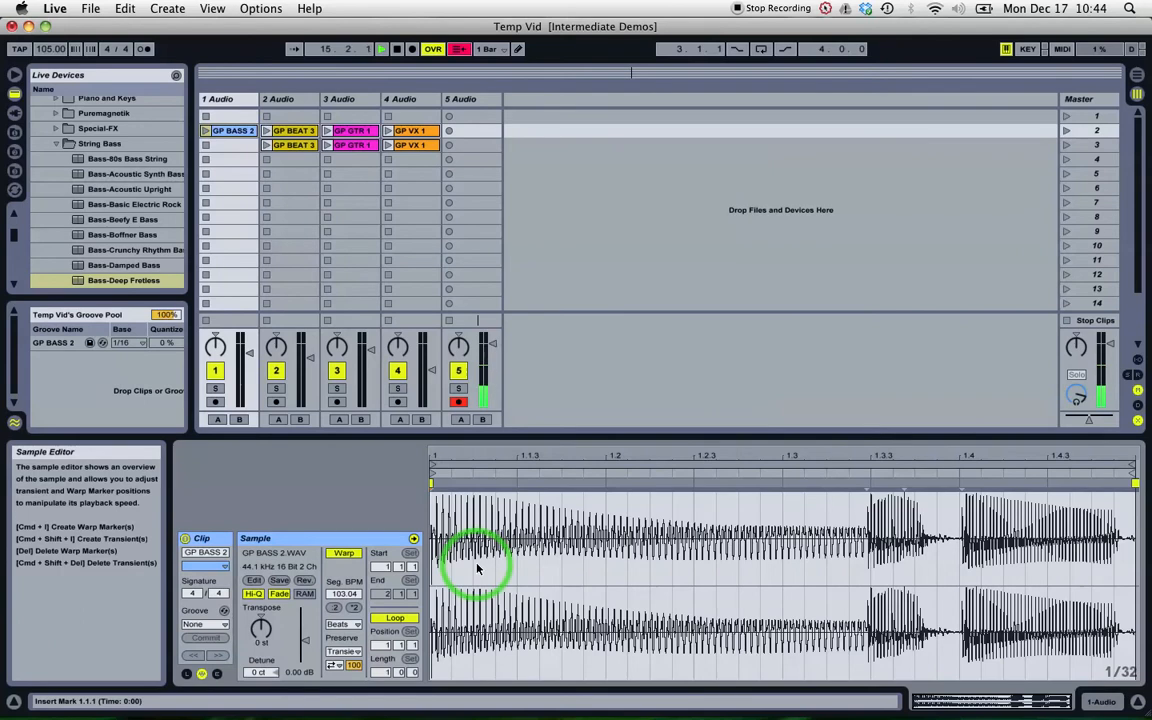
left_click(17, 423)
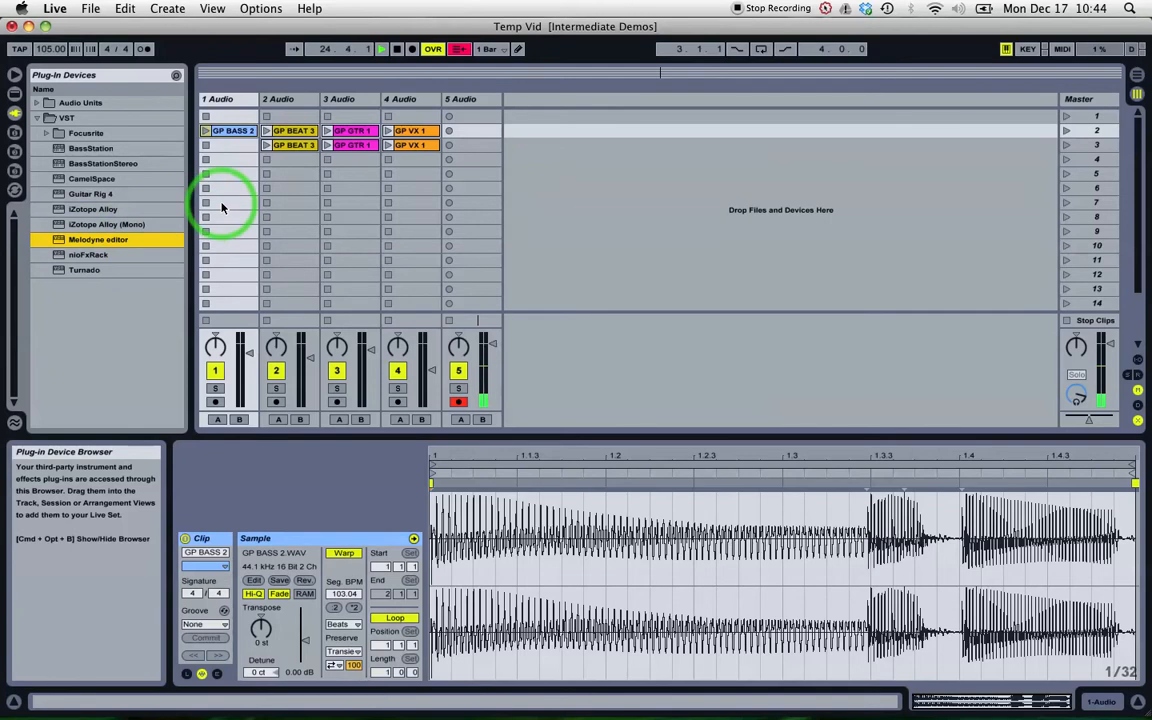
Load Melodyne editor onto the bass track and transfer the GP BASS 2 recording into it.
double_click(98, 239)
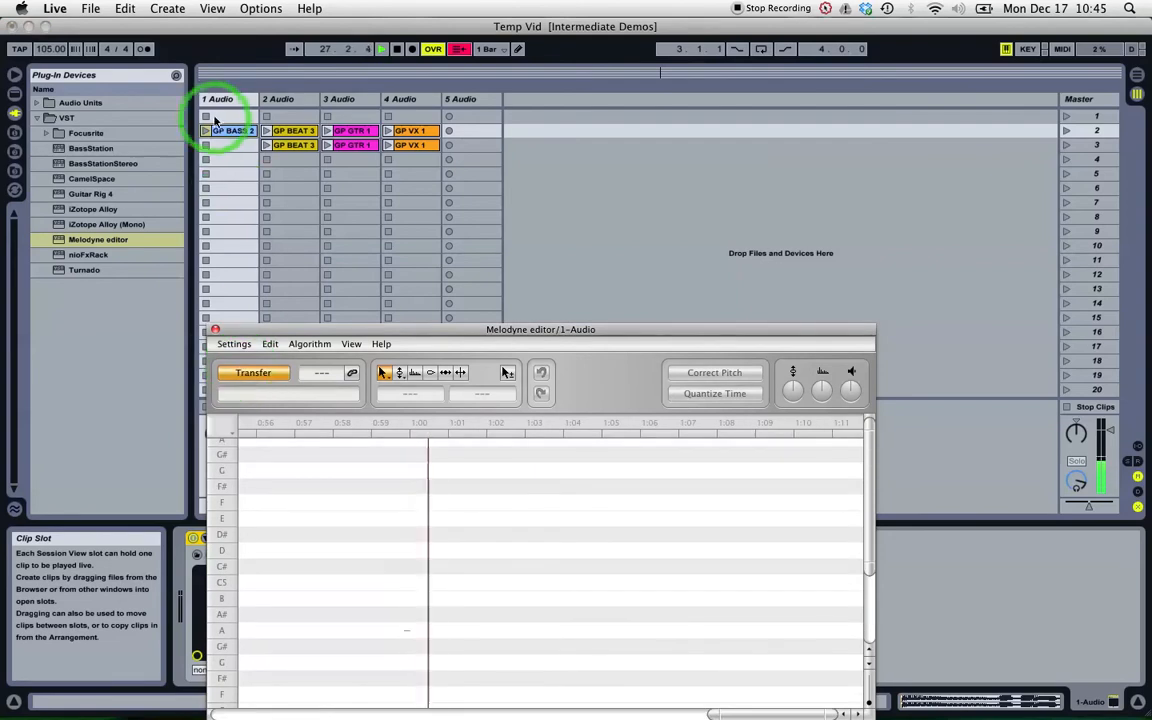
left_click(232, 130)
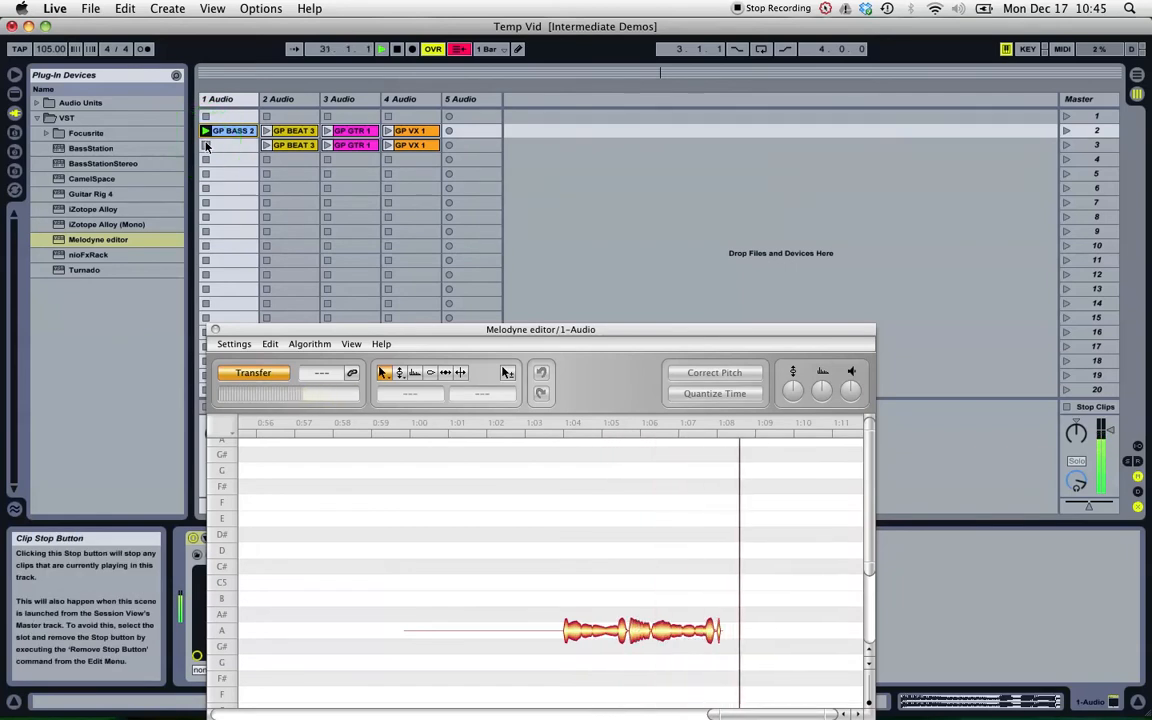
left_click(381, 48)
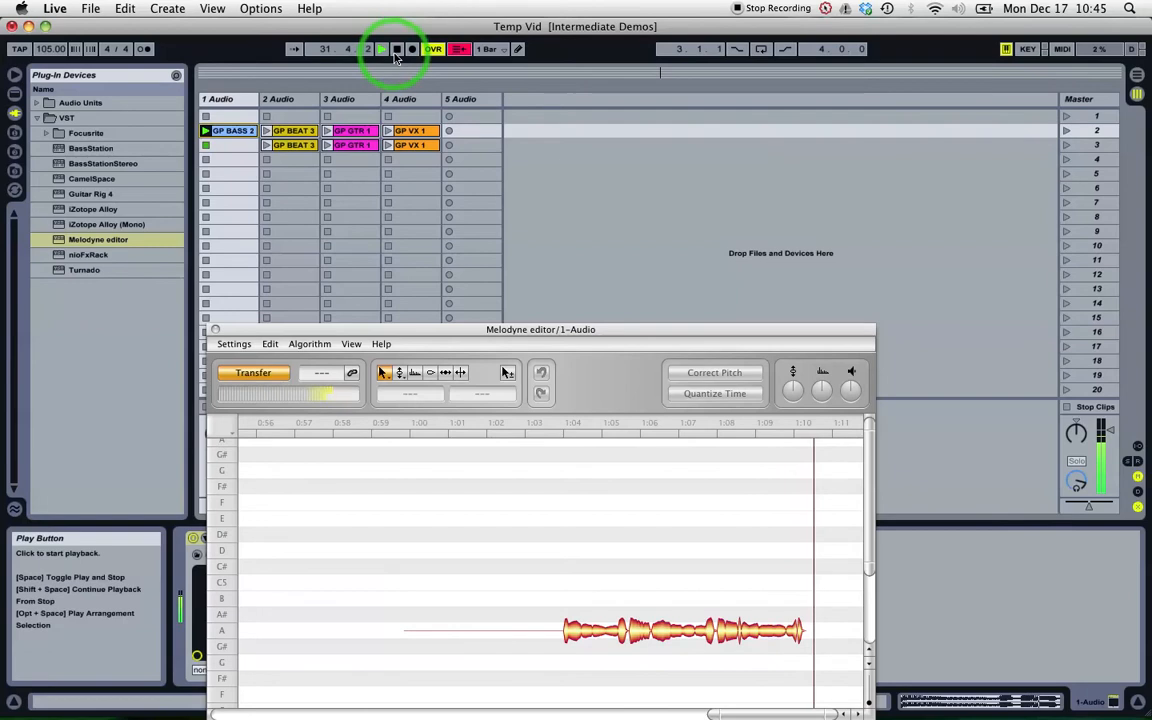
left_click(381, 49)
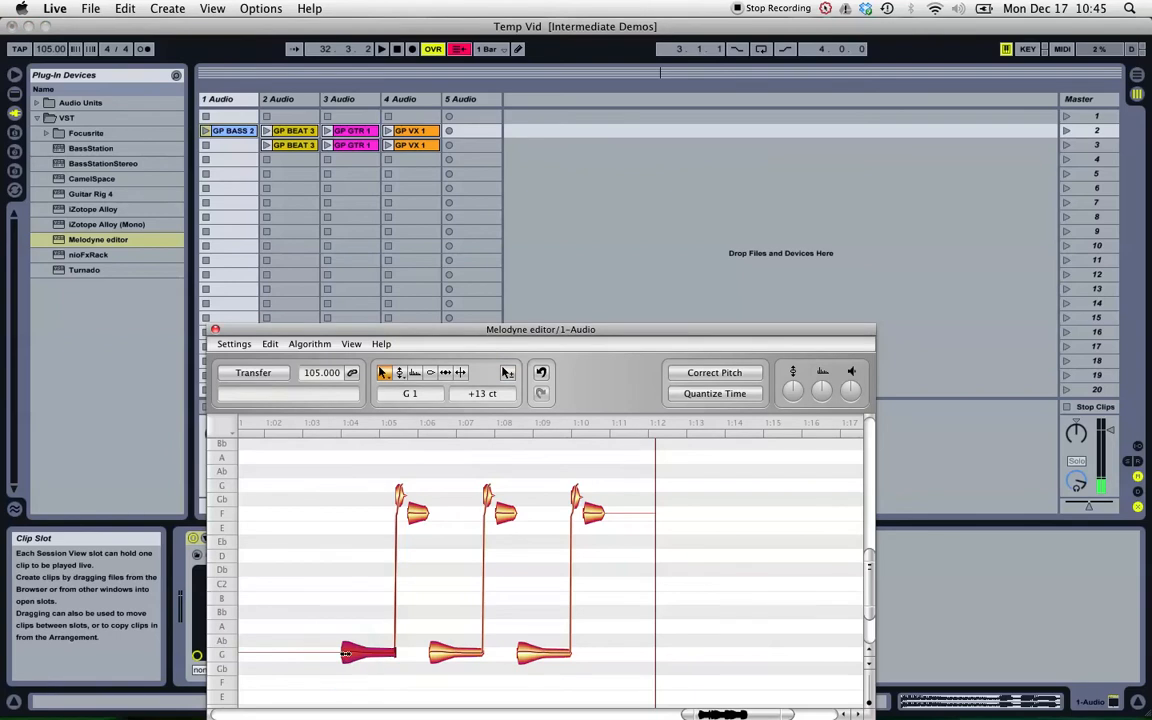
Check the low and high note pitches in Melodyne, then marquee-select all detected notes.
left_click(350, 655)
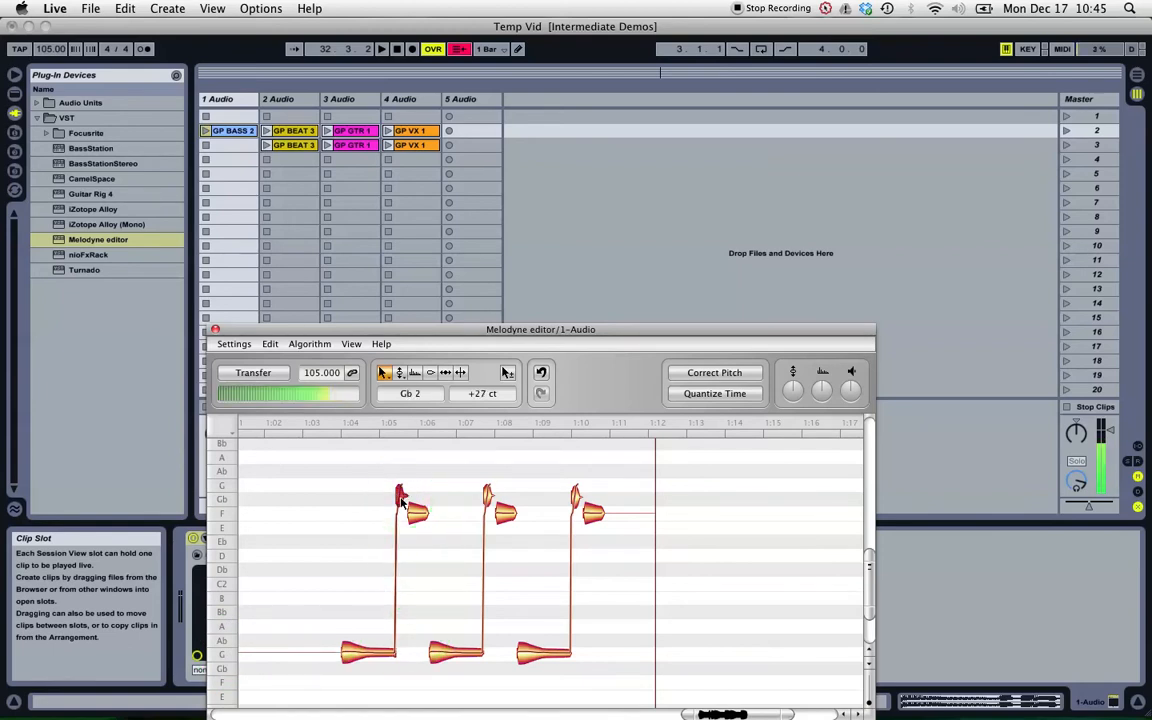
left_click(399, 495)
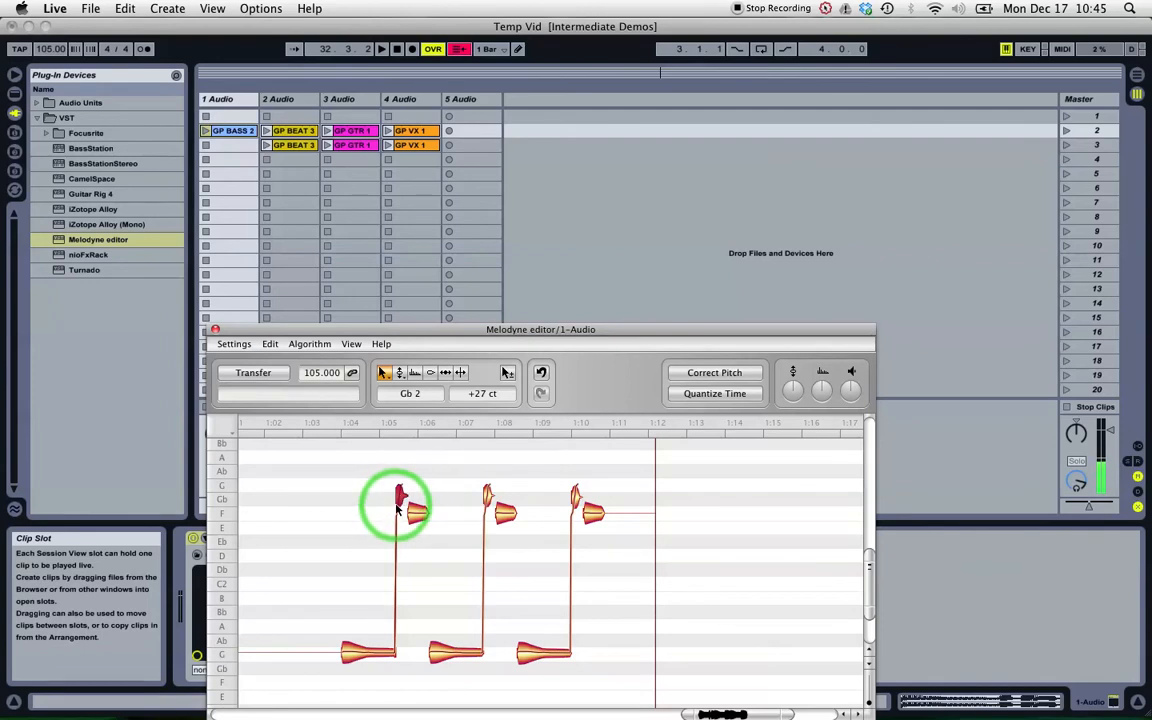
left_click_drag(398, 507, 402, 490)
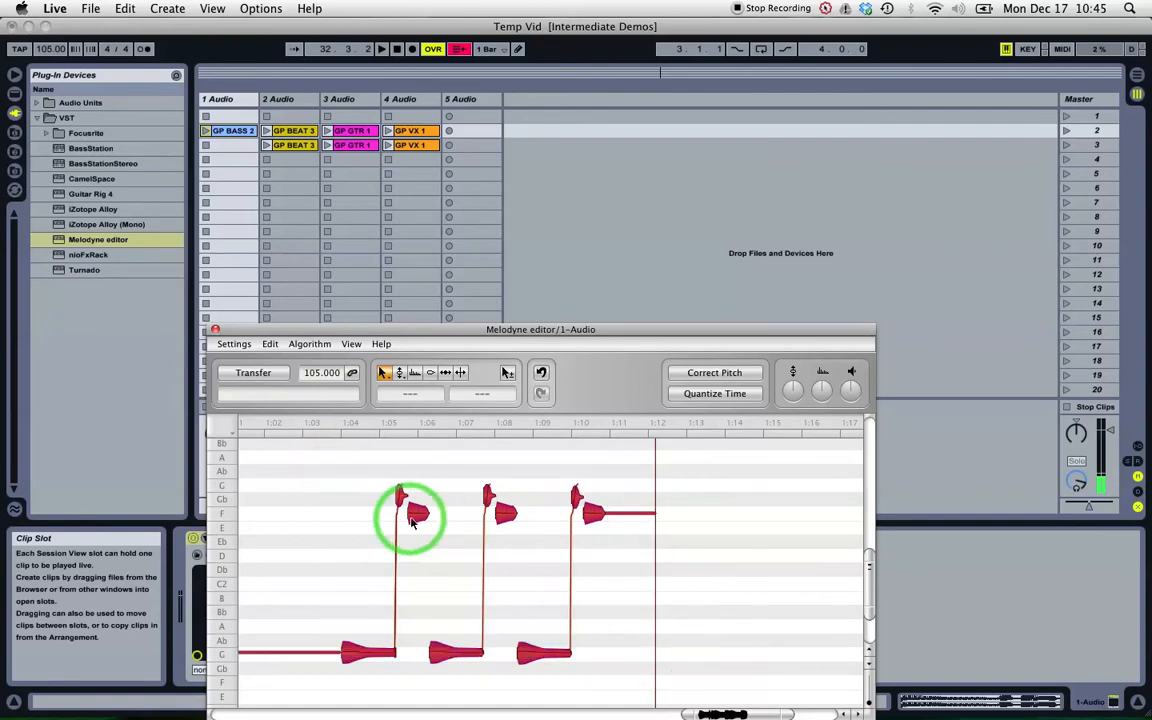
right_click(410, 518)
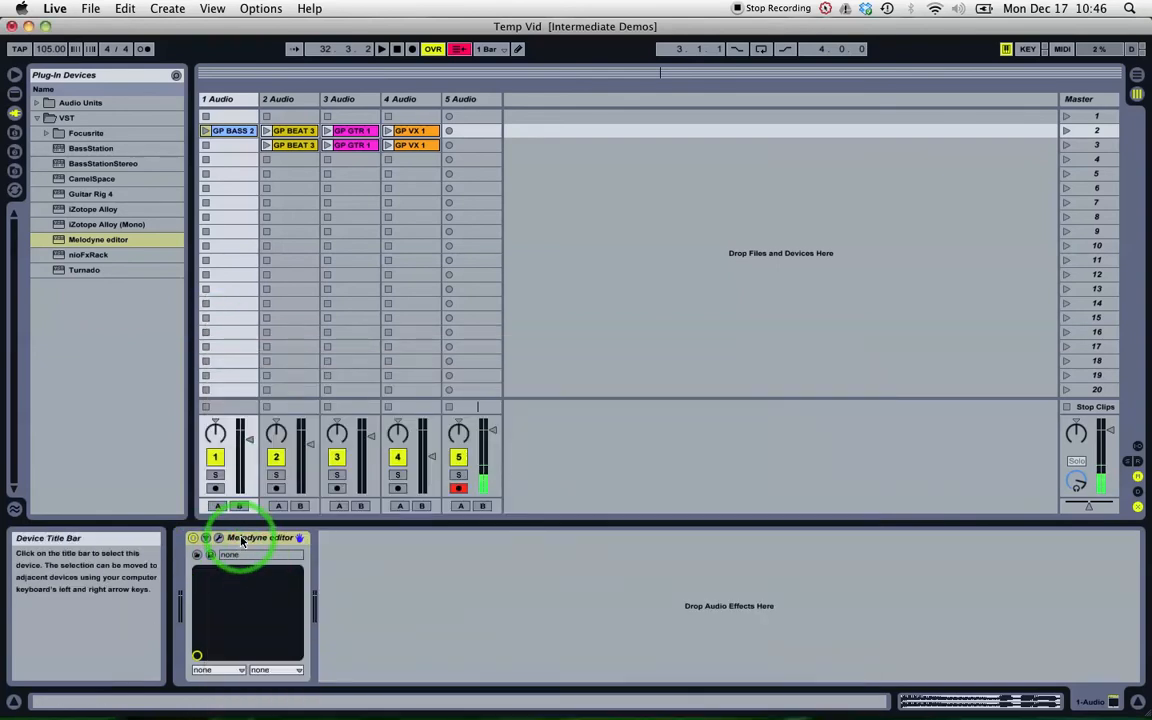
From the Melodyne device options, create a MIDI track holding a clip in scene 2.
right_click(260, 538)
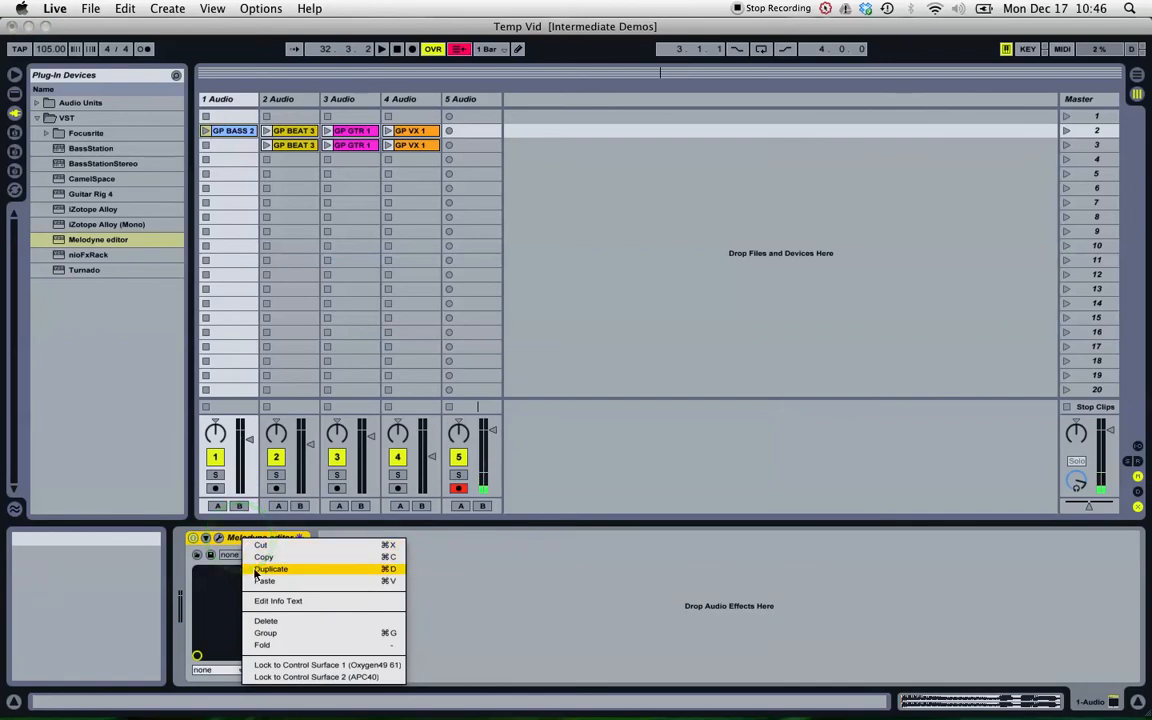
left_click(232, 130)
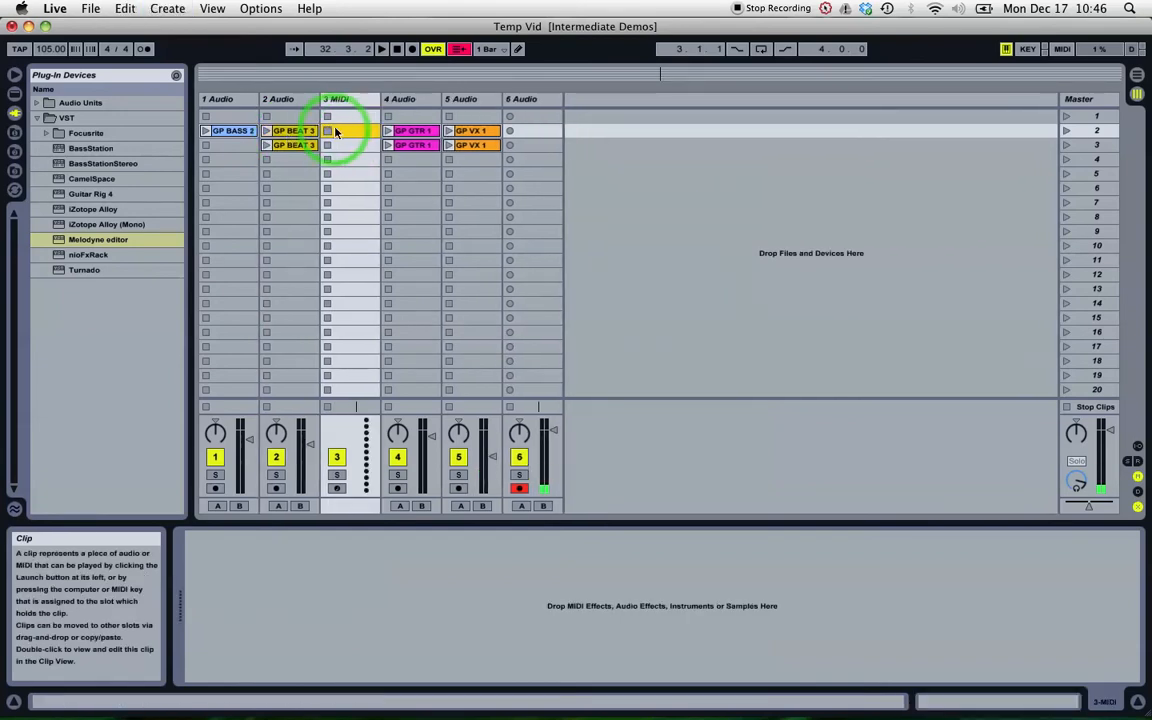
Move the 3 MIDI track beside the bass track and open its empty clip.
left_click(282, 99)
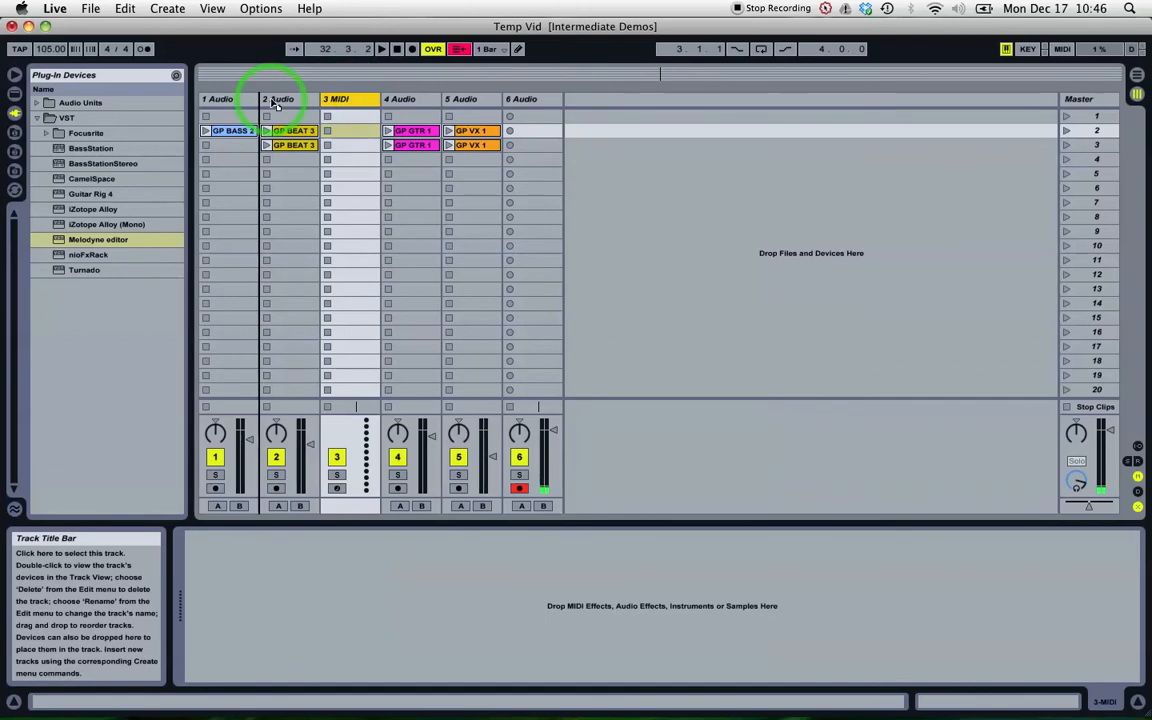
left_click(266, 131)
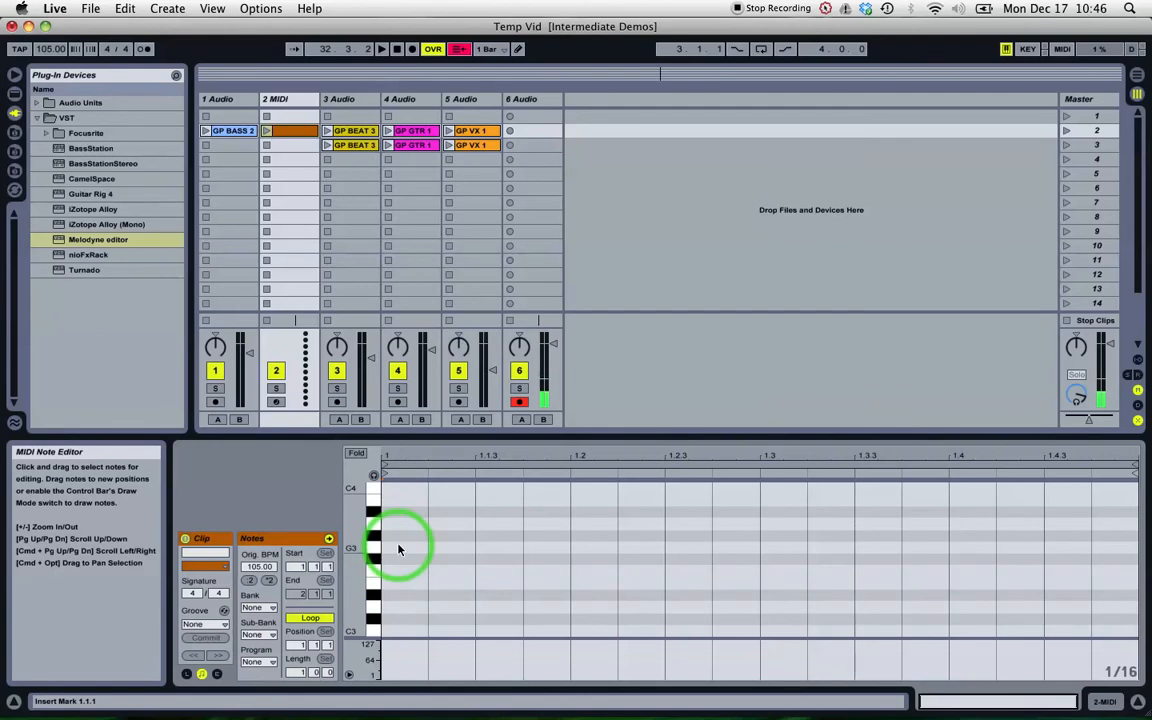
Draw a G3 note at the clip start, check GP BASS 2, and extend the notes.
left_click(400, 547)
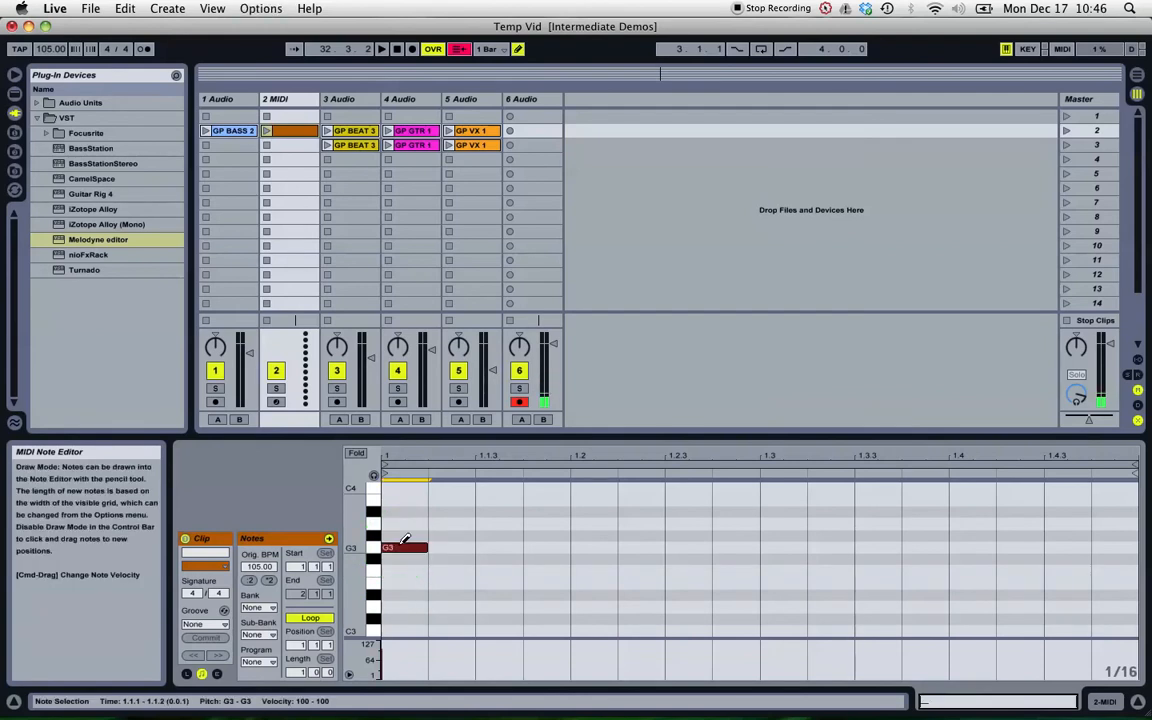
left_click(232, 130)
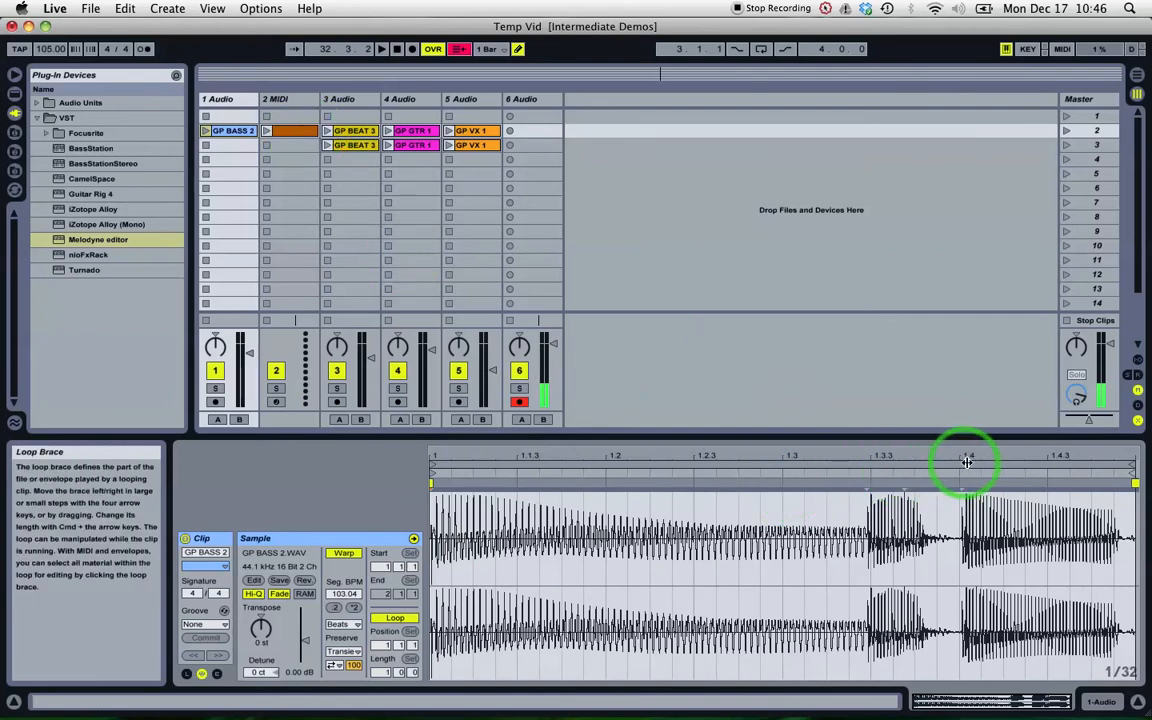
left_click(290, 130)
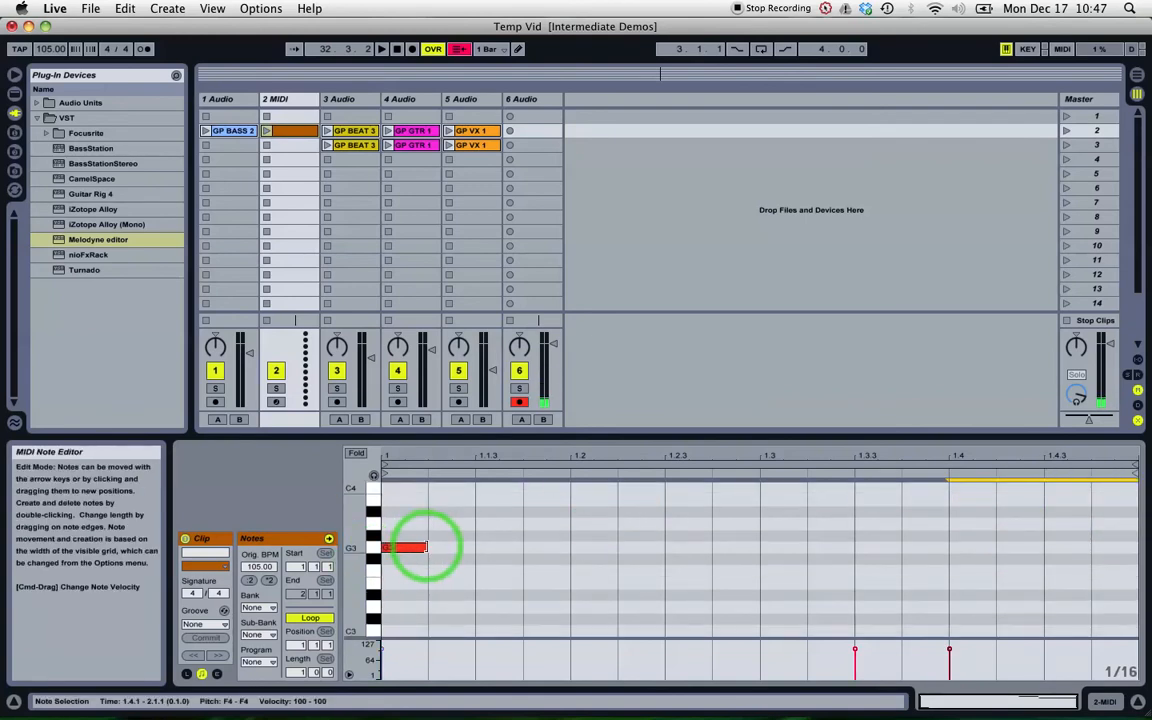
left_click_drag(420, 547, 850, 547)
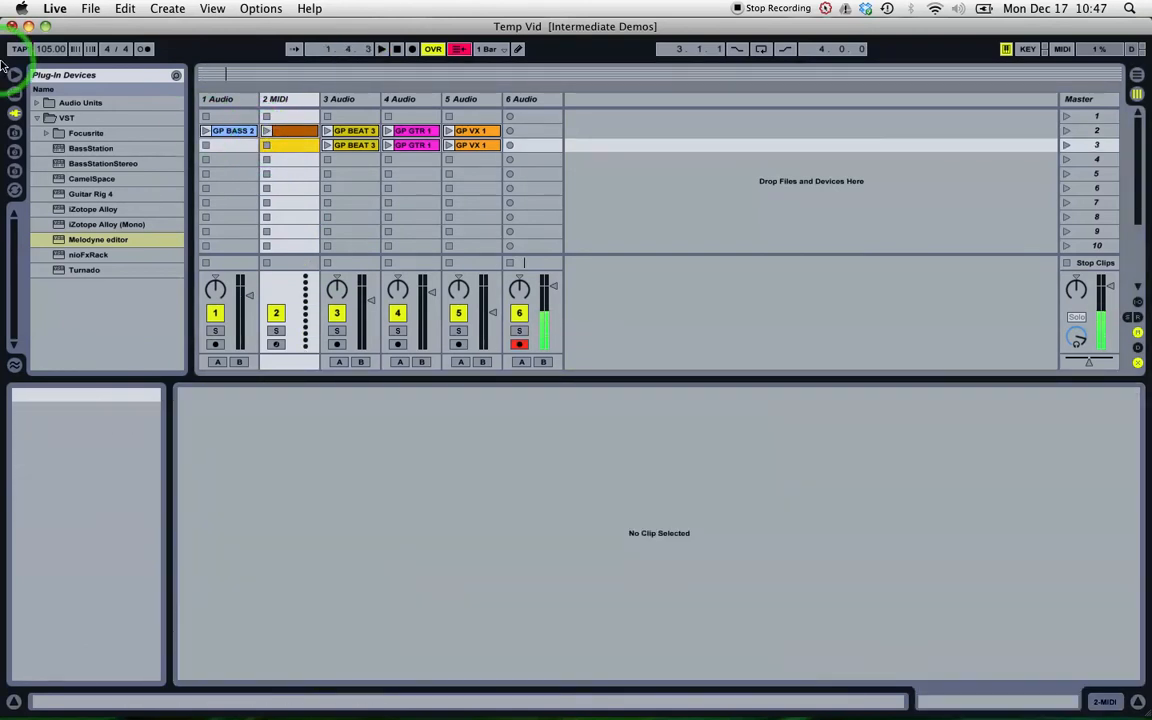
Browse Live's Instruments to the String Bass presets and load Bass-80s Bass String.
left_click(14, 97)
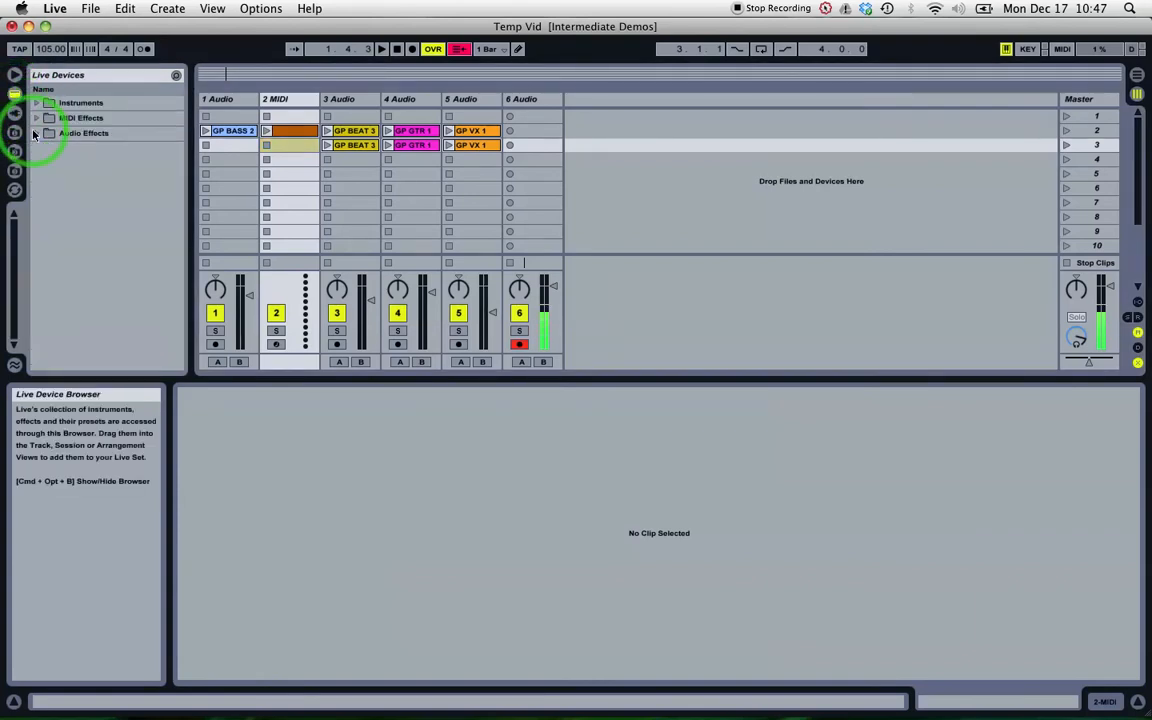
left_click(37, 102)
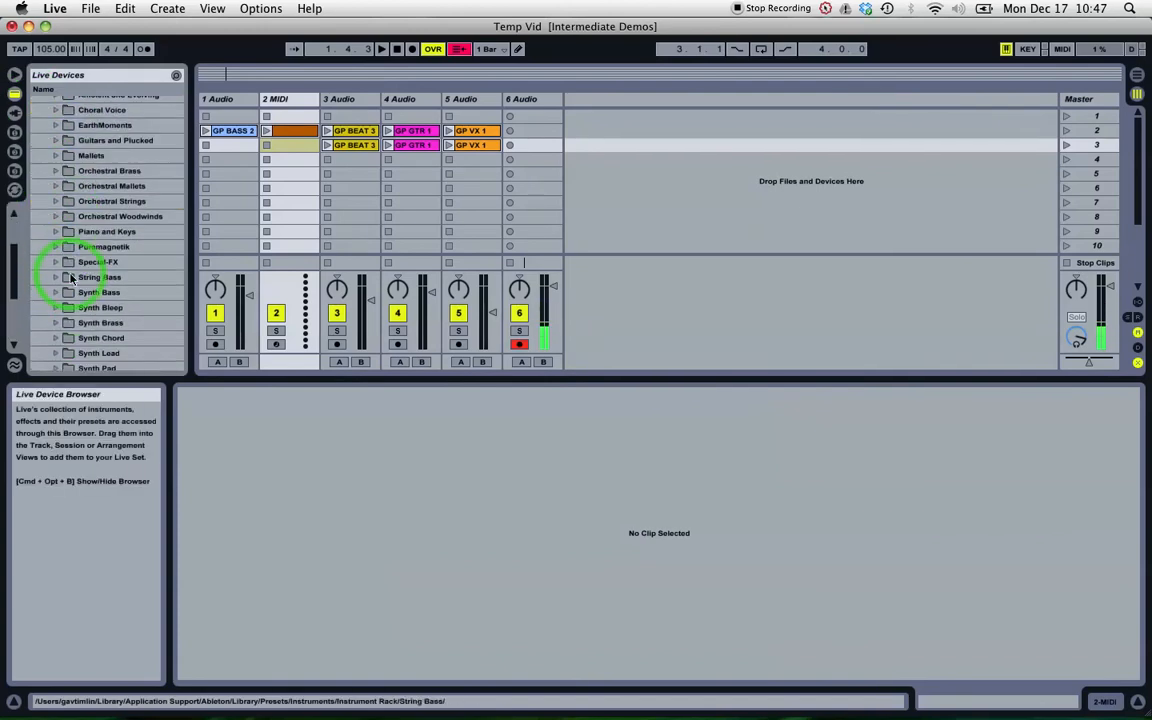
left_click(57, 277)
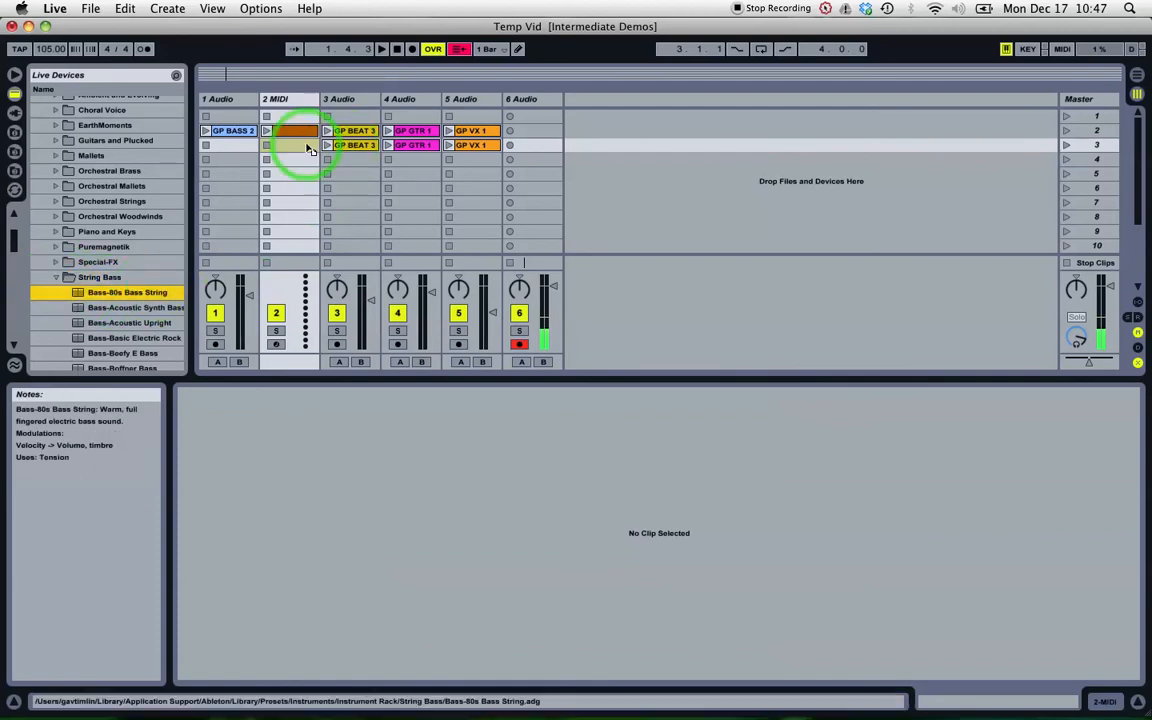
Play the converted MIDI clip against GP BASS 2, then open the MIDI clip's notes.
left_click(267, 131)
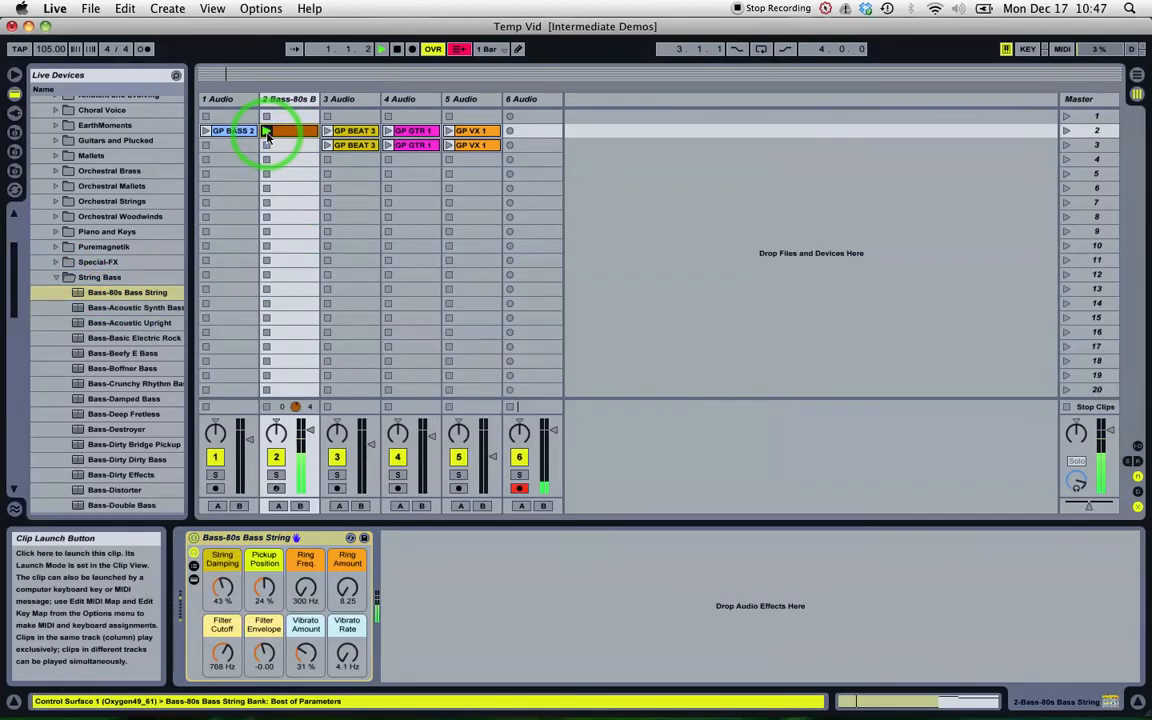
left_click(267, 131)
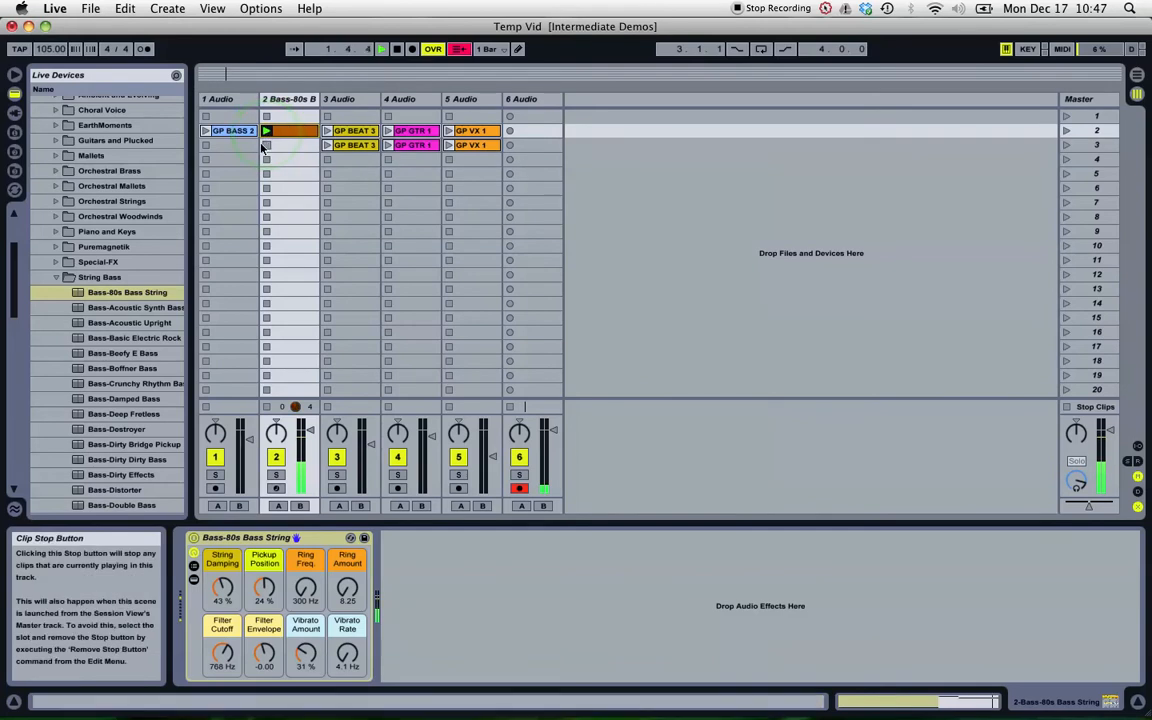
left_click(216, 131)
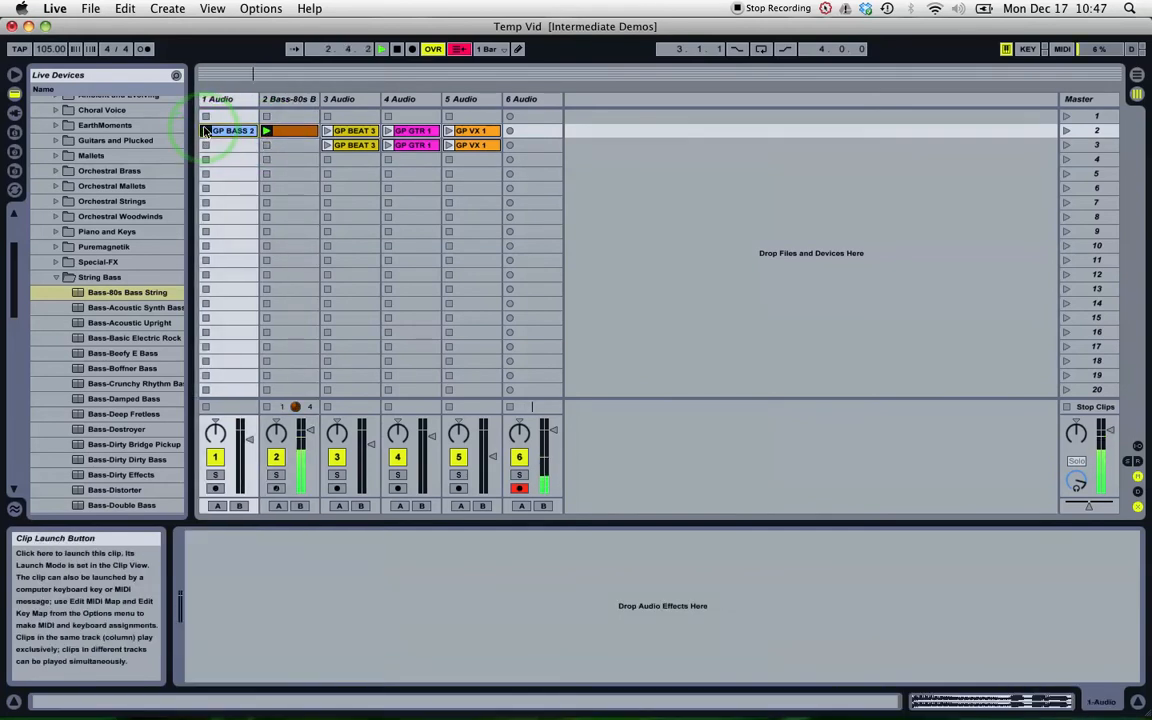
left_click(206, 131)
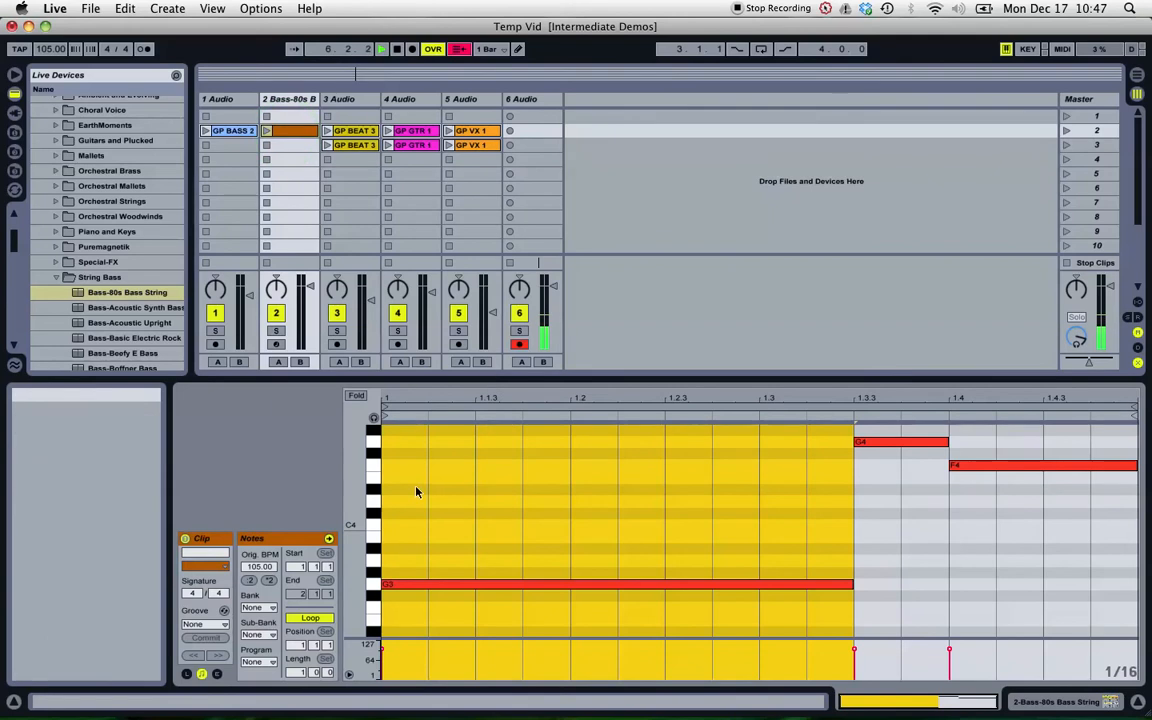
Drag all bass notes down 12 semitones to start on G2, then relaunch to compare.
left_click_drag(420, 430, 1035, 545)
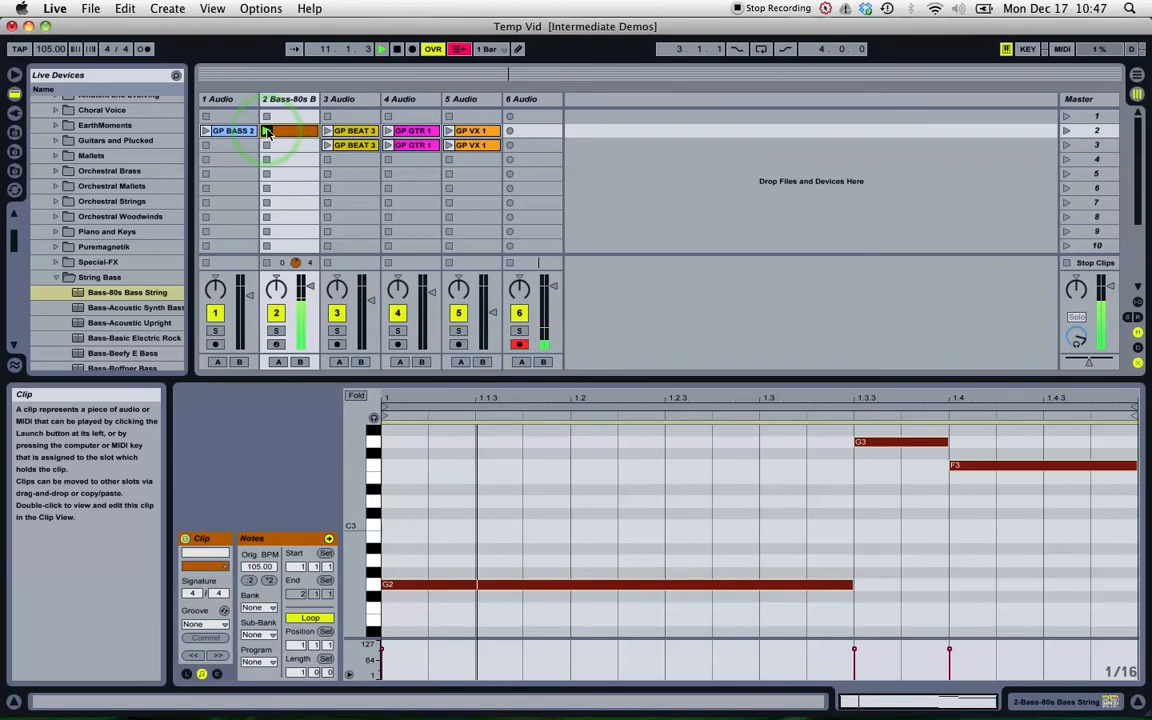
left_click(206, 131)
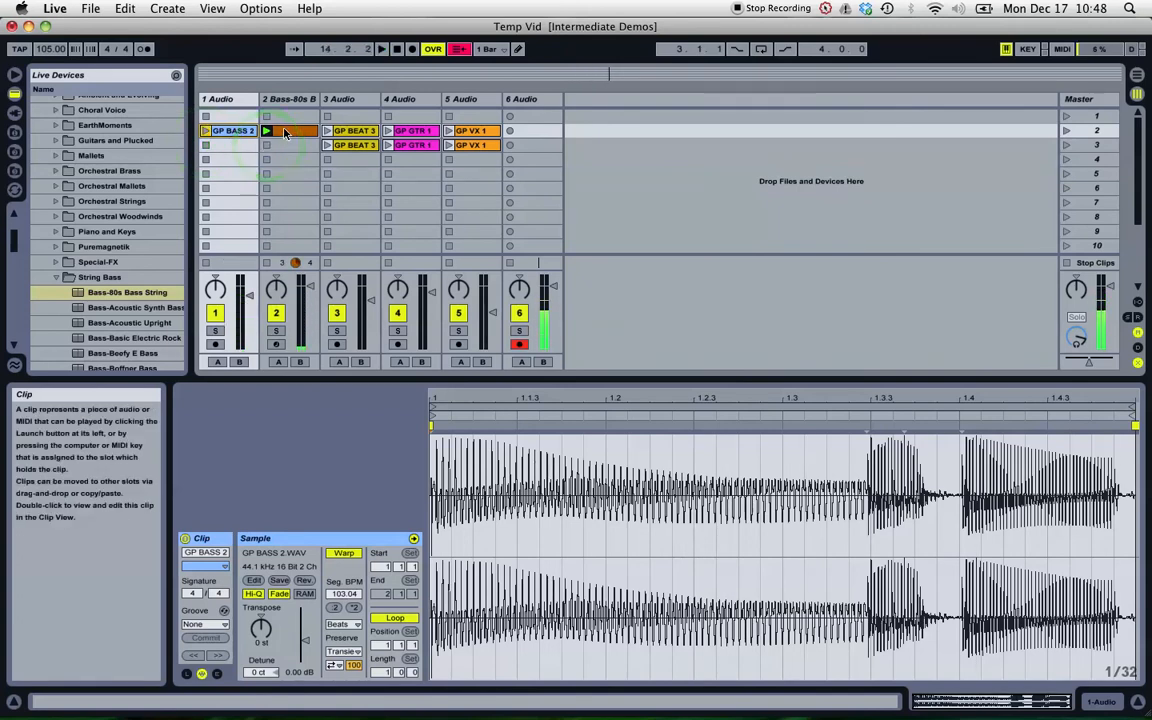
left_click(289, 130)
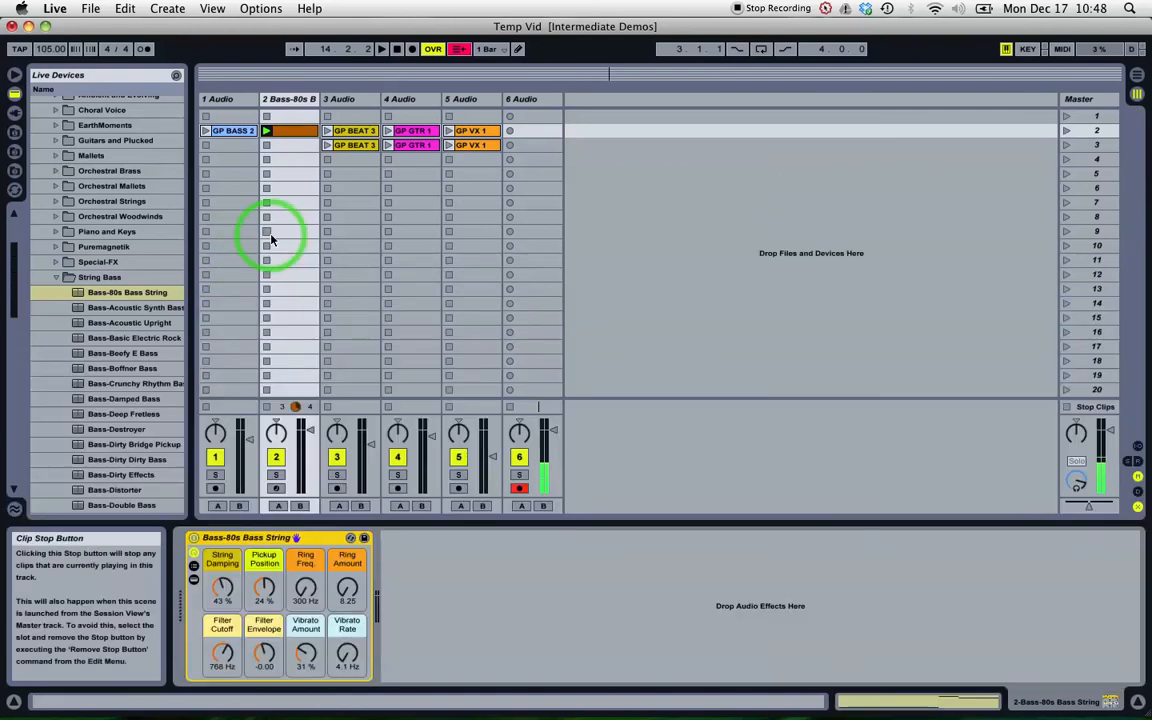
Relaunch the corrected bass clip, select the bass track, and activate preset hot-swap.
left_click(266, 131)
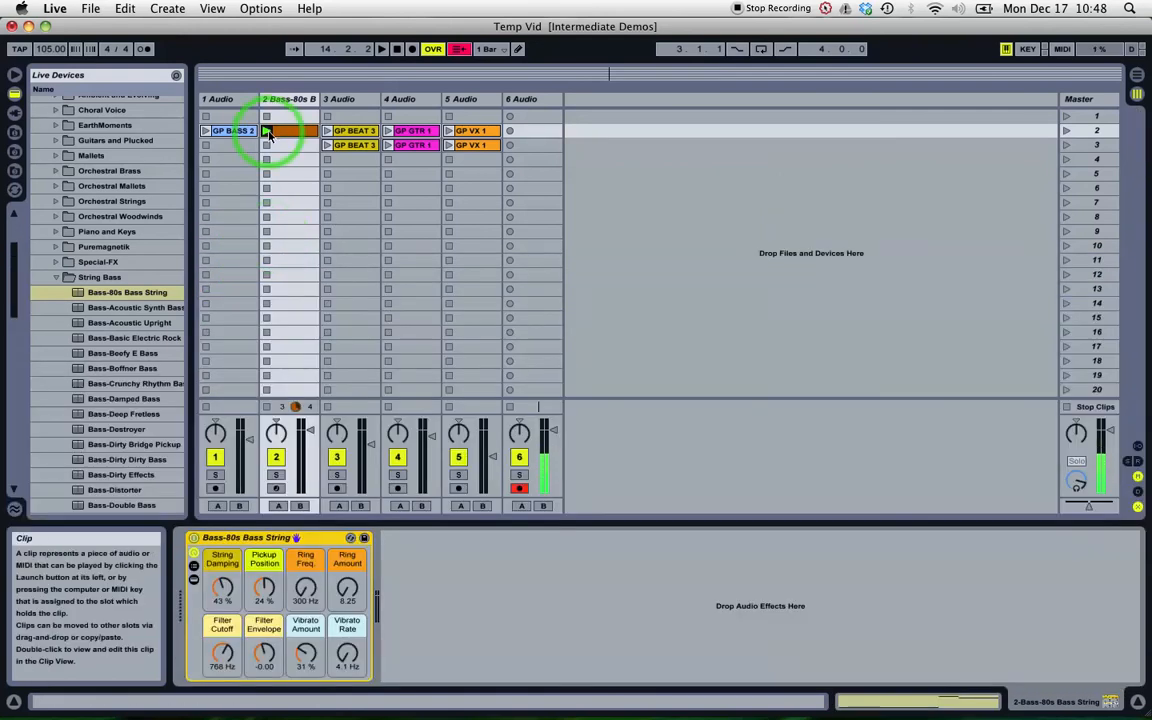
left_click(327, 130)
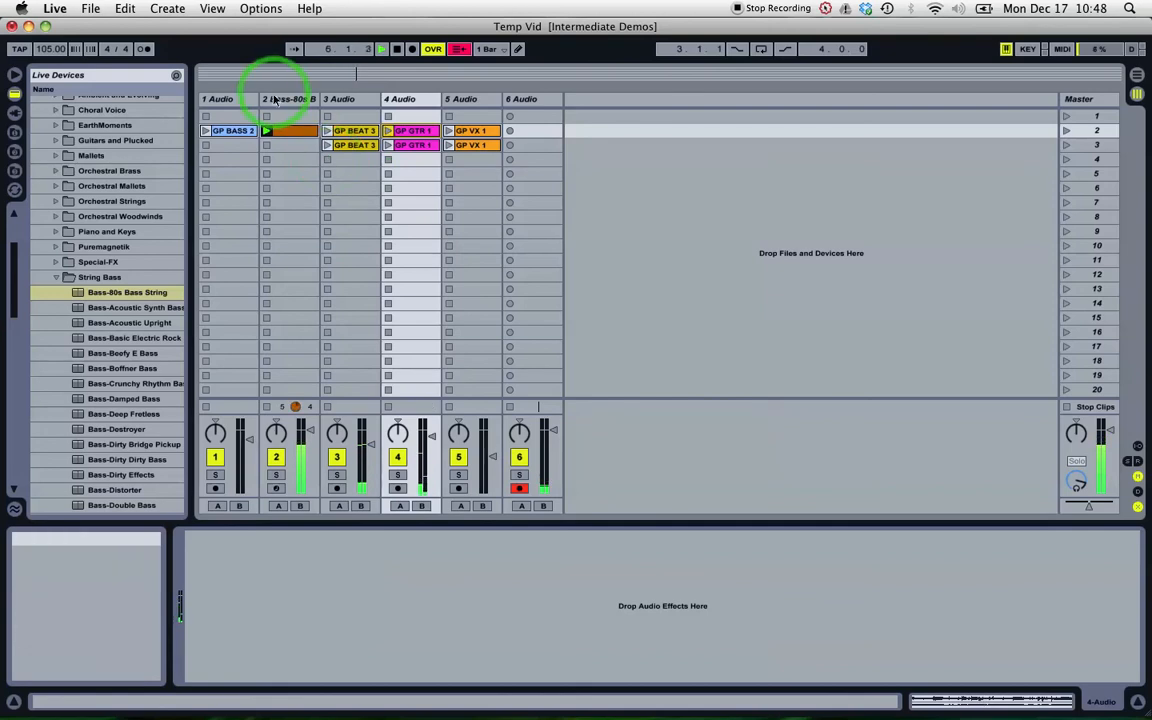
left_click(289, 98)
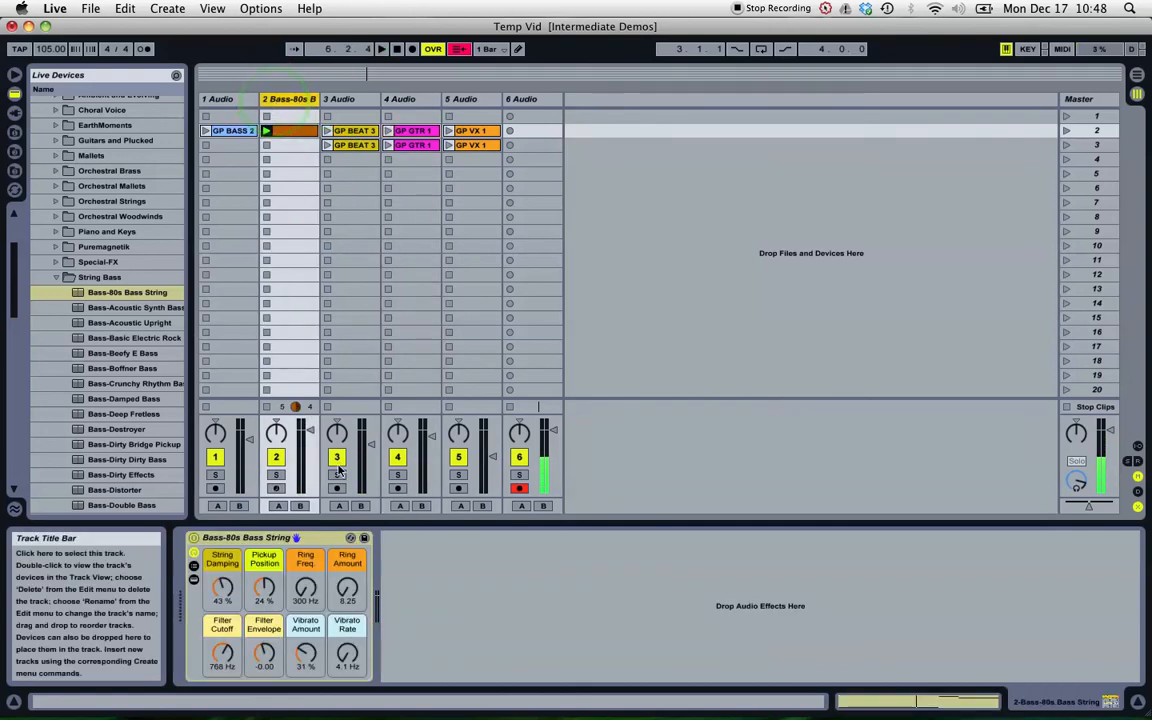
left_click(350, 538)
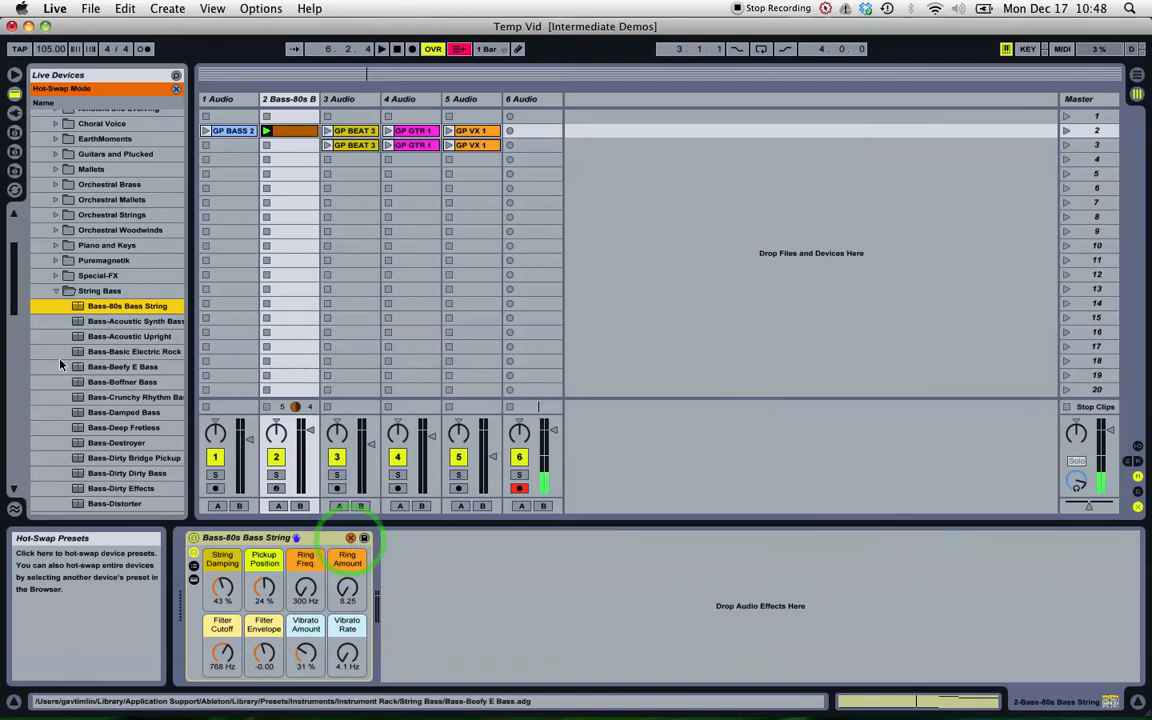
Audition Bass-Acoustic Upright, Bass-Beefy E Bass and other presets, settling on Bass-Deep Fretless.
left_click(230, 130)
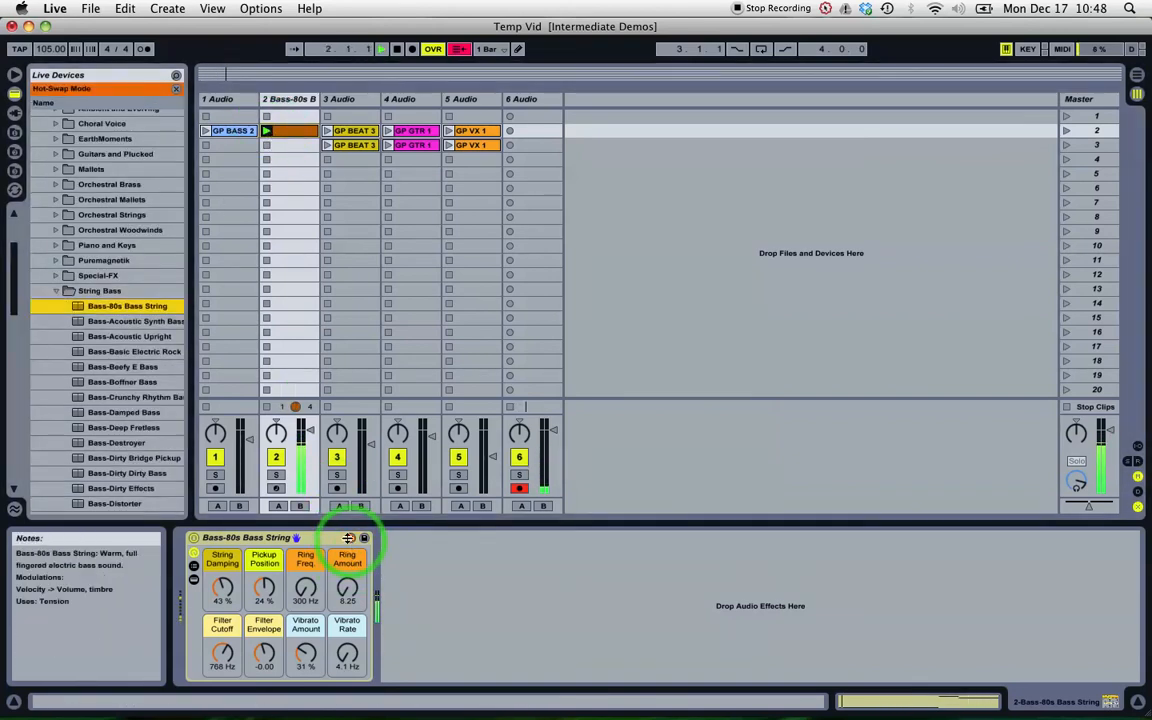
left_click(129, 336)
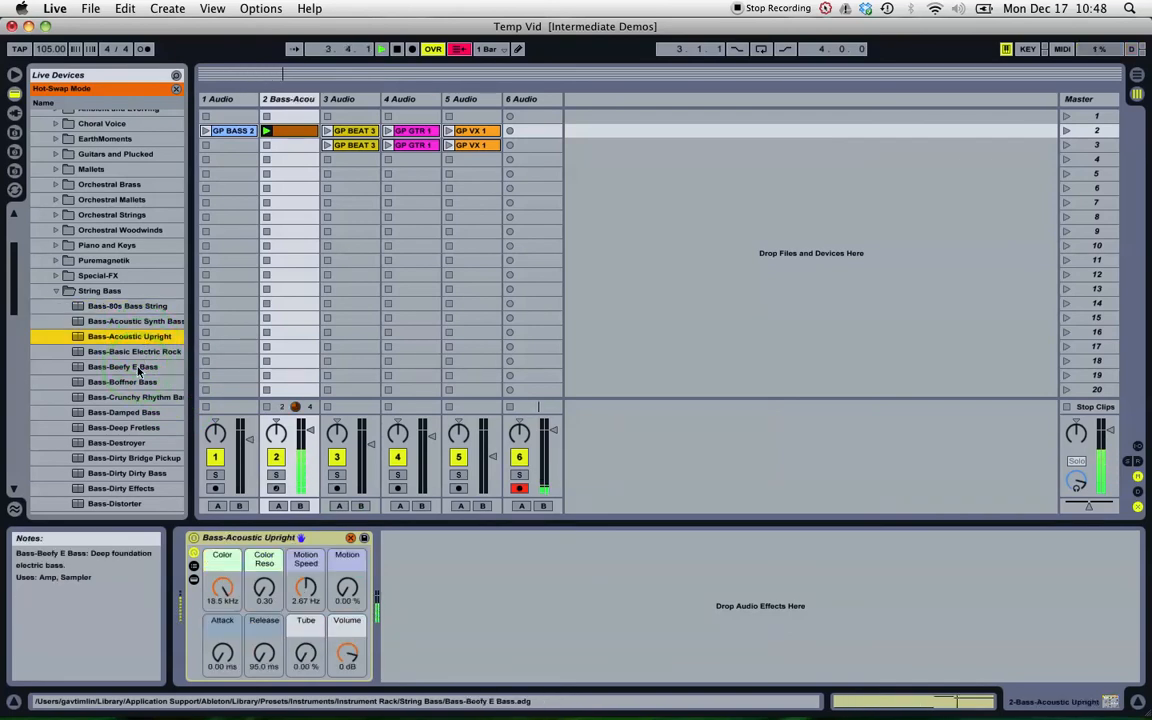
left_click(123, 366)
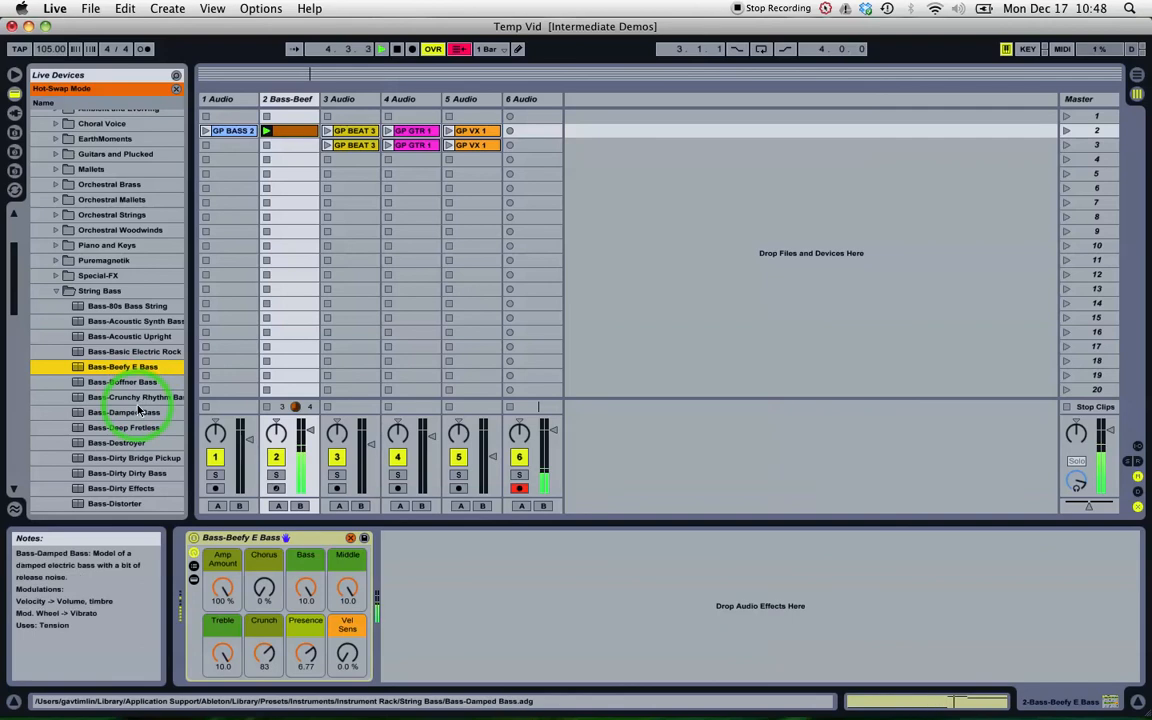
left_click(130, 427)
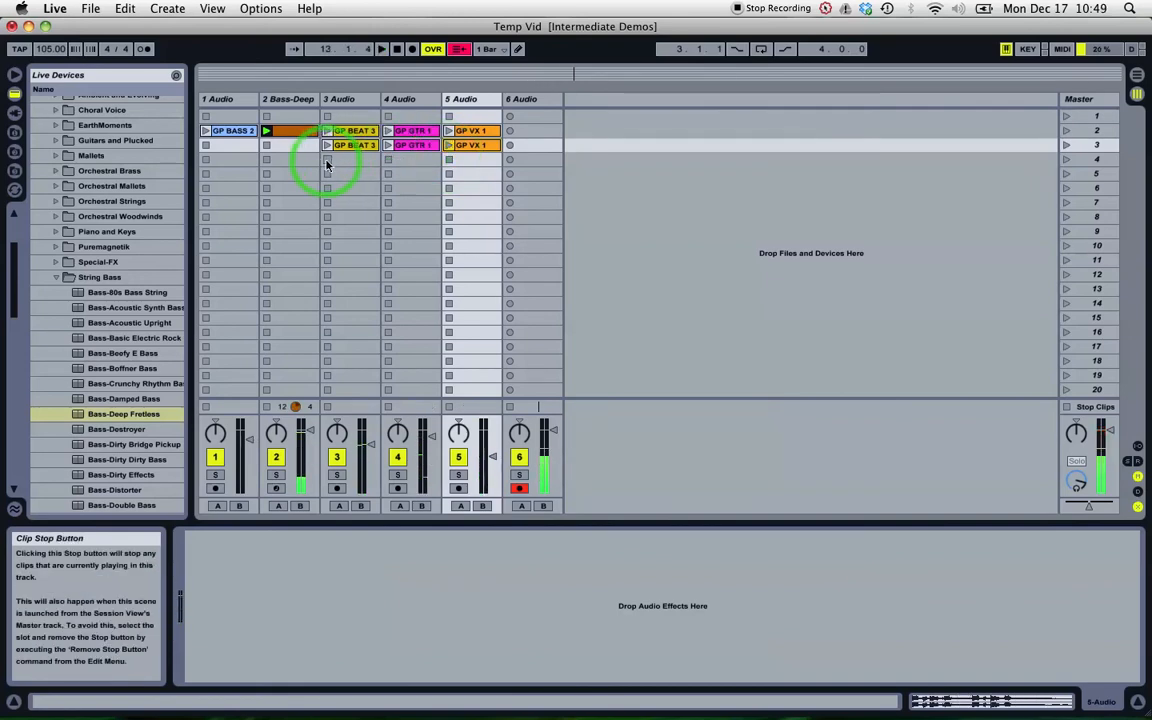
Select the converted bass MIDI clip, then the GP BASS 2 audio clip to show the groove pool.
left_click(232, 130)
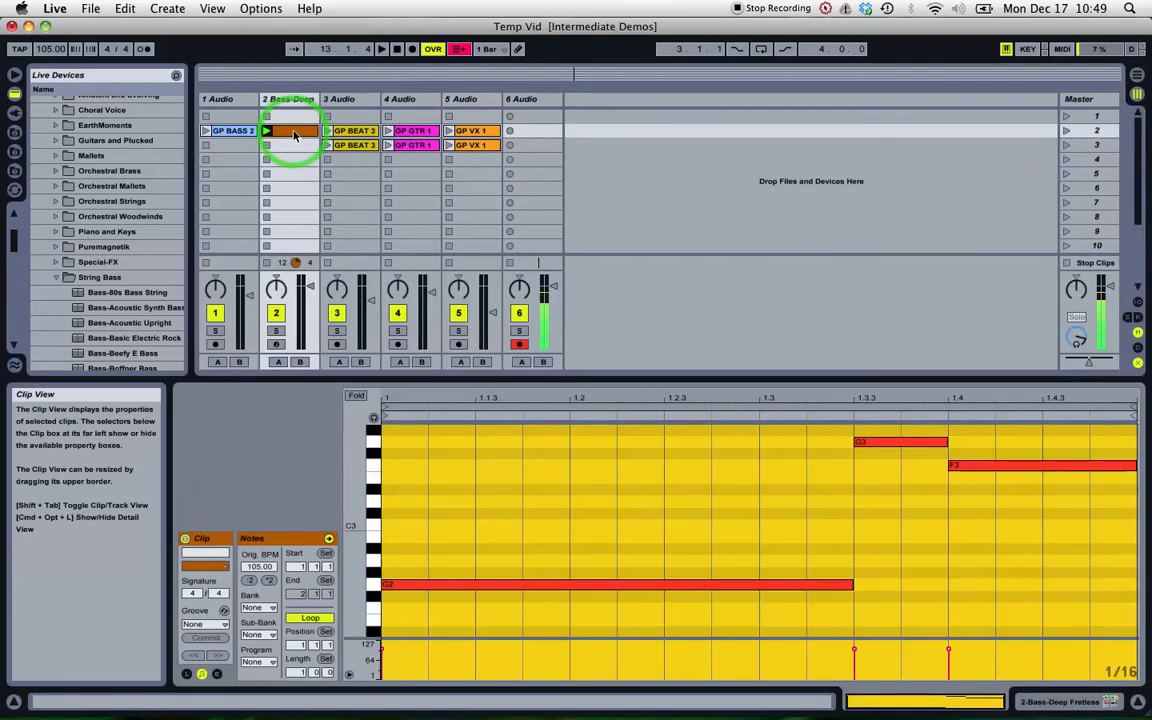
left_click(290, 130)
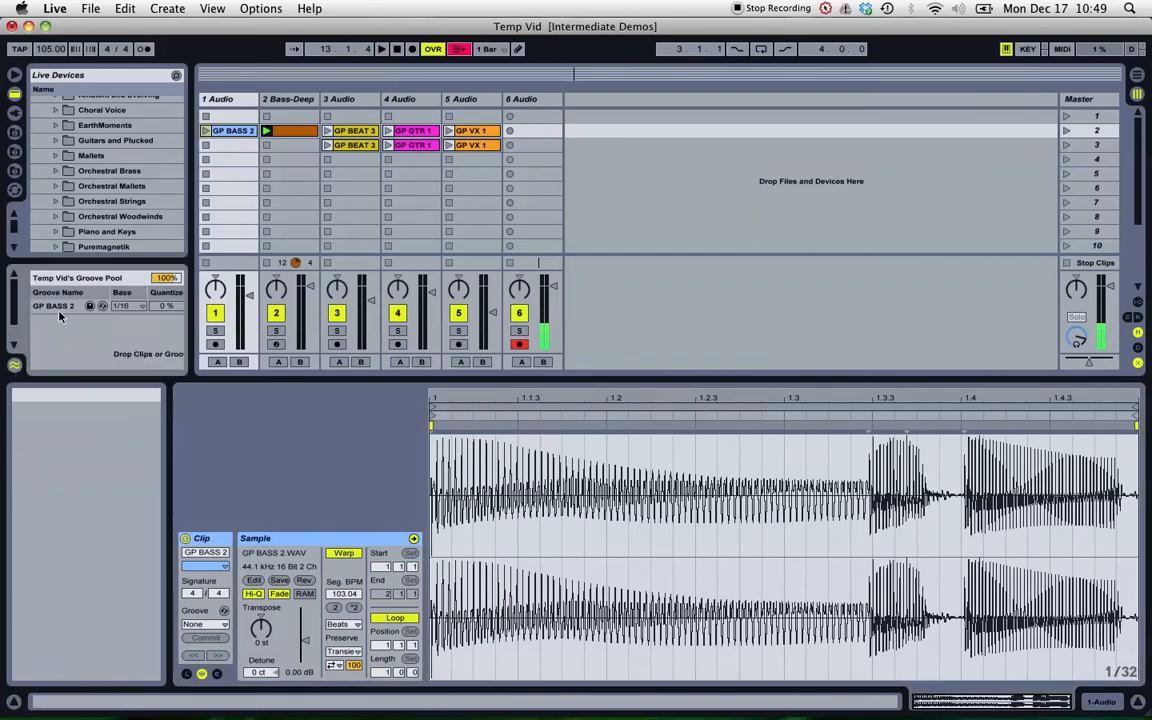
Delete the old groove and extract a new groove from the GP BASS 2 clip.
left_click(55, 305)
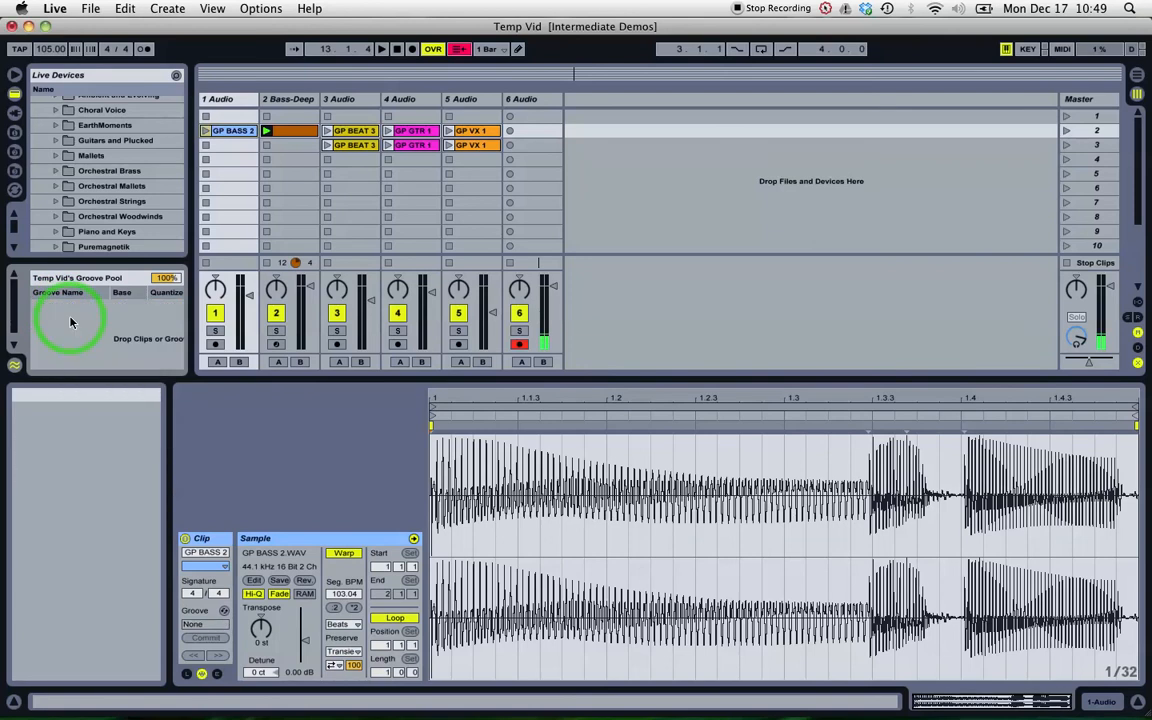
right_click(233, 130)
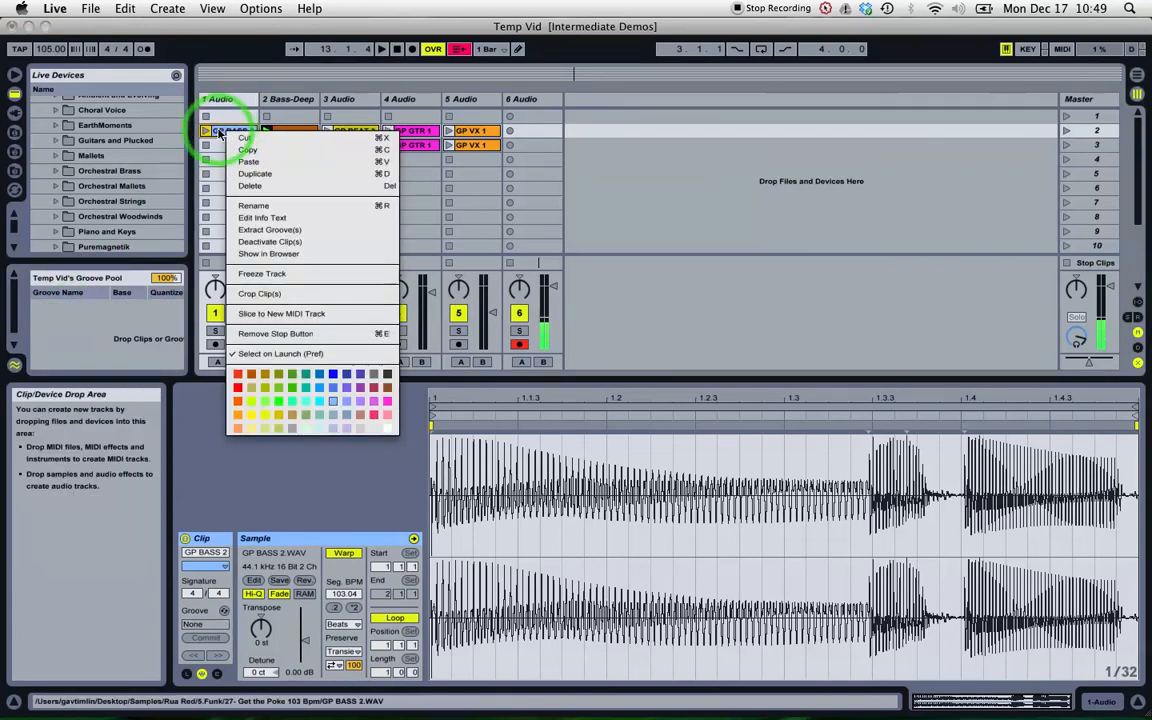
mouse_move(270, 230)
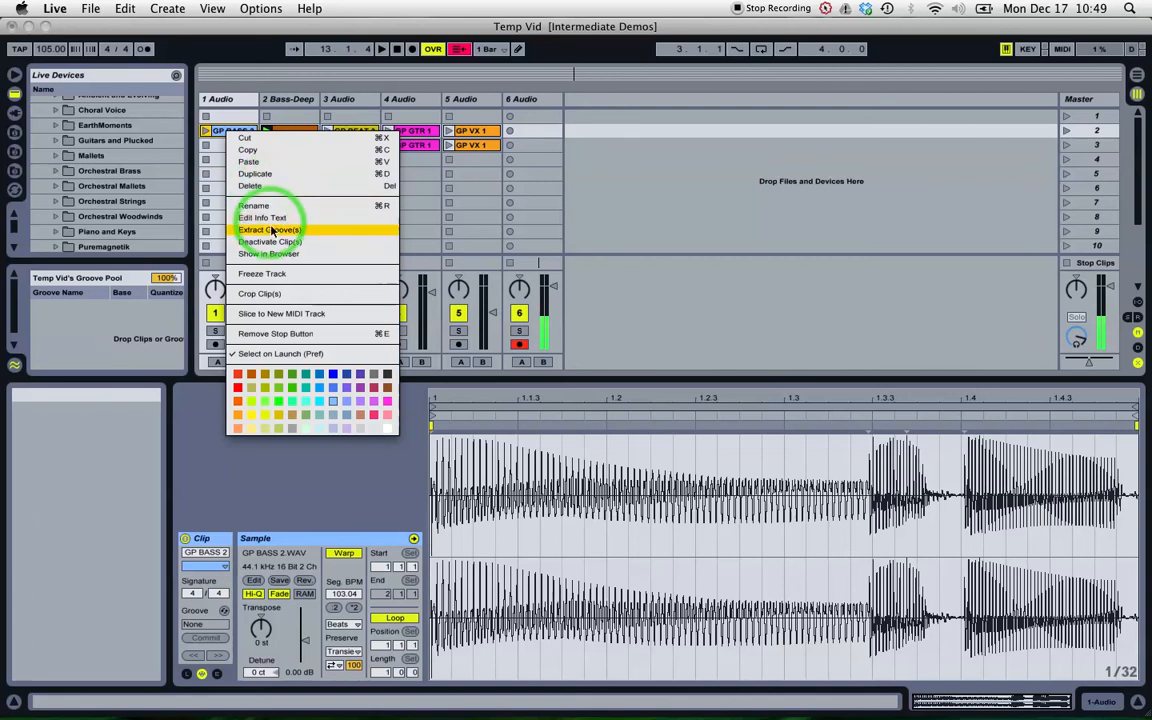
left_click(269, 229)
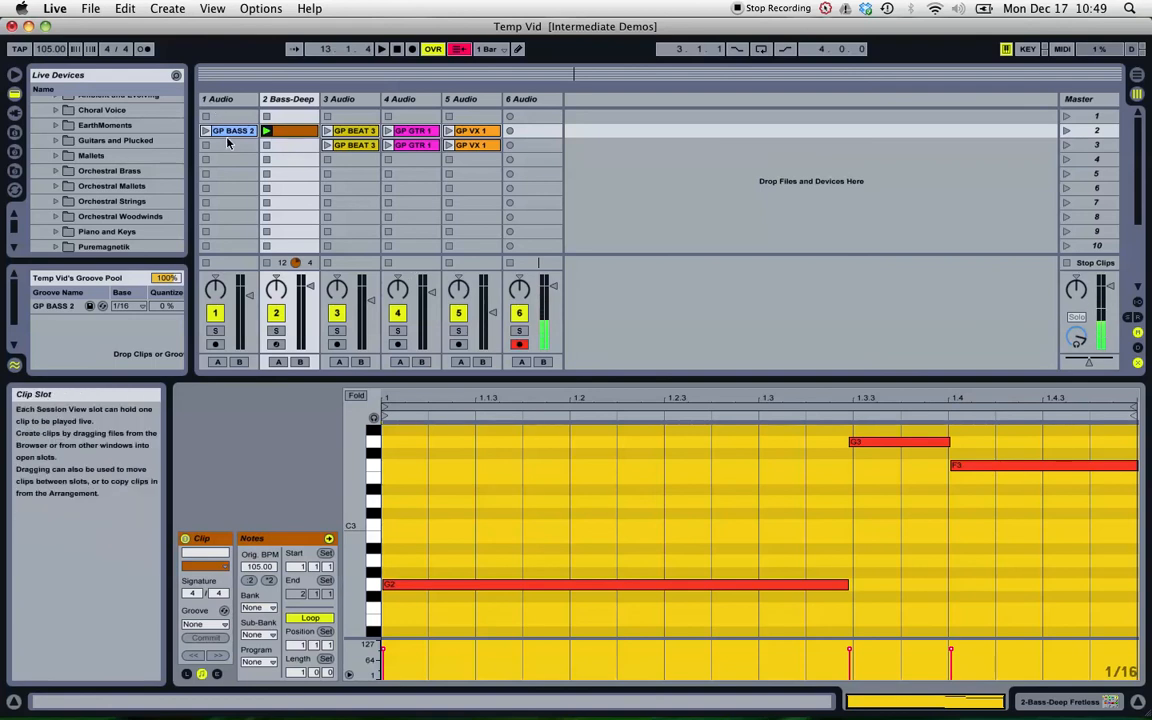
Launch the Deep Fretless bass clip with GP GTR 1, then stop the bass clip.
left_click(290, 130)
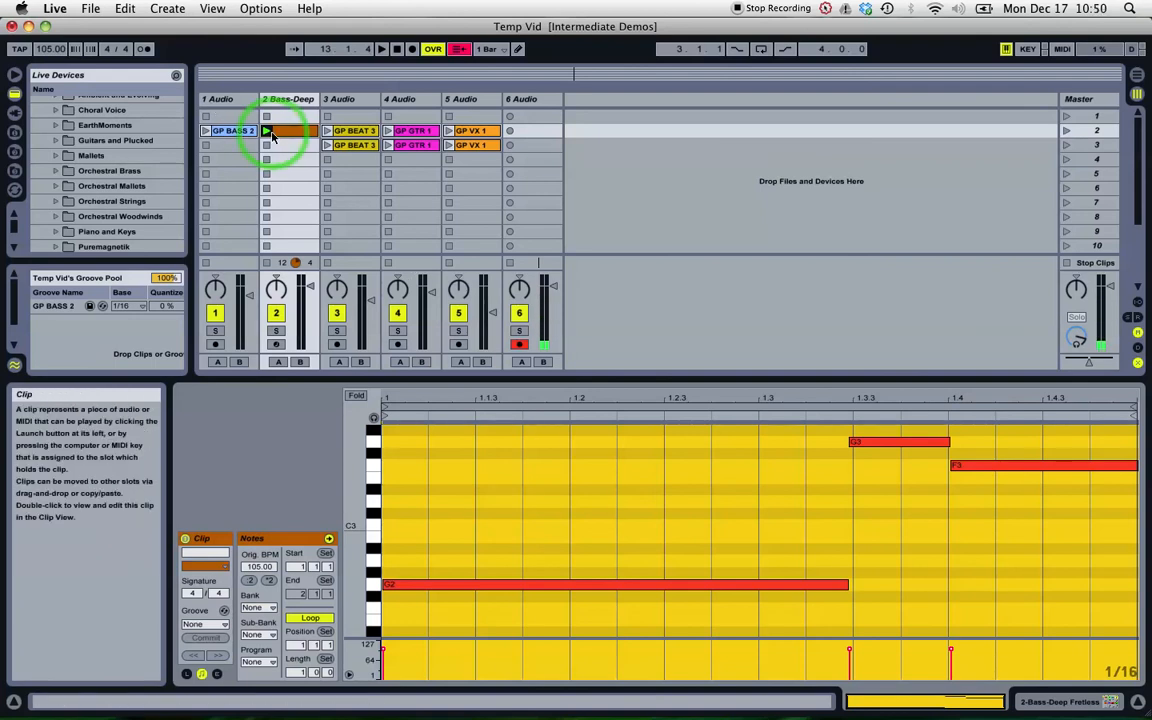
left_click(388, 130)
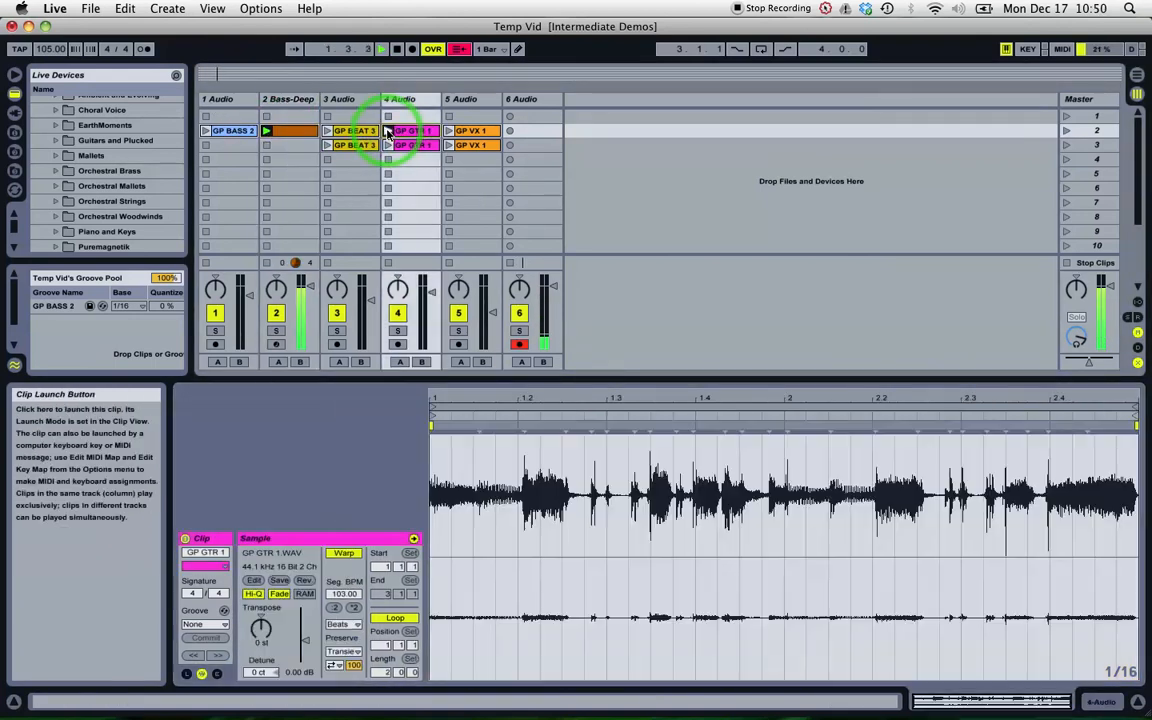
left_click(388, 131)
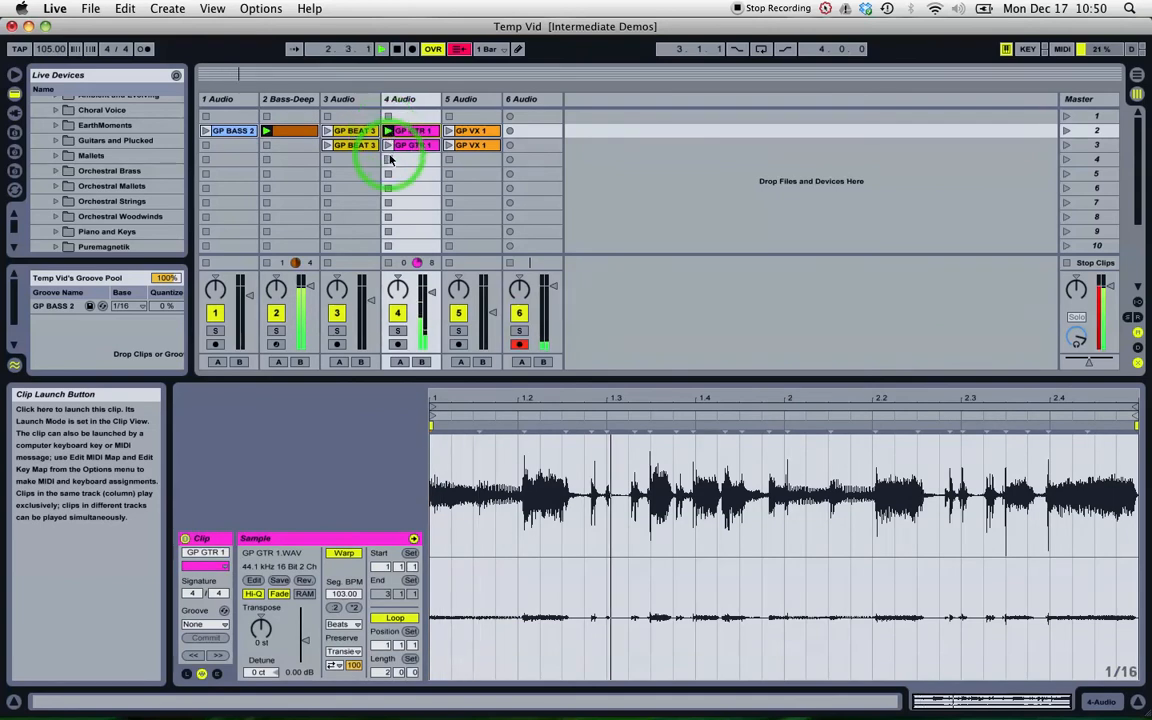
left_click(389, 160)
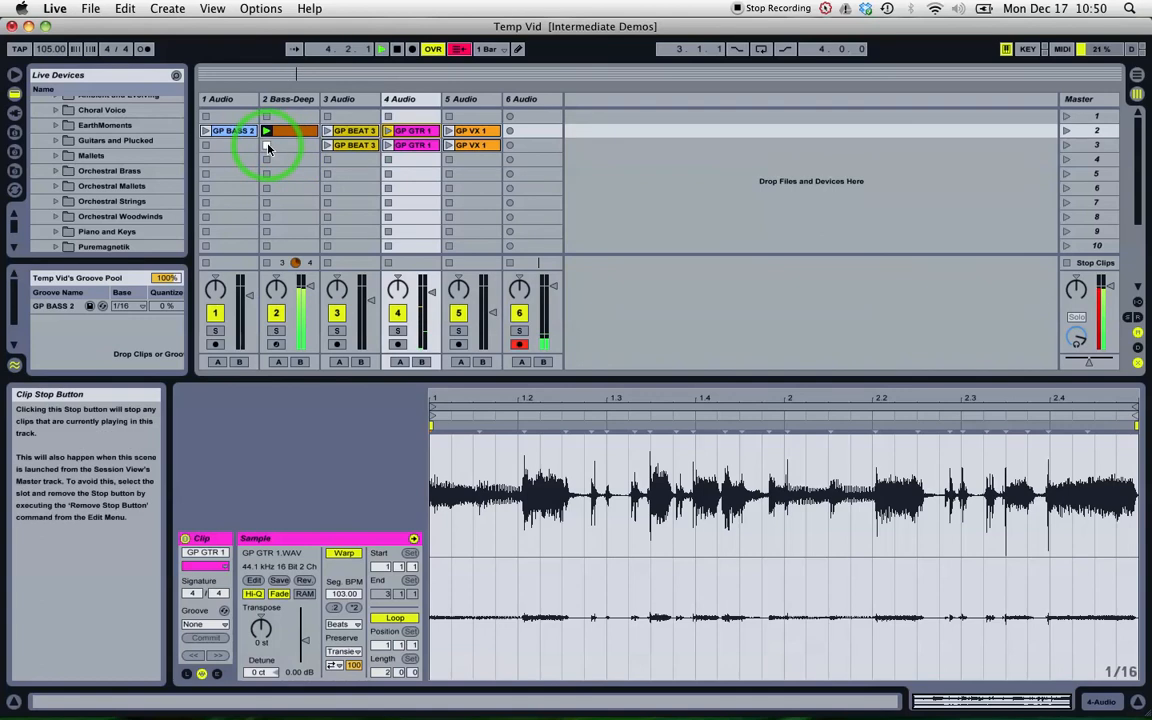
left_click(267, 130)
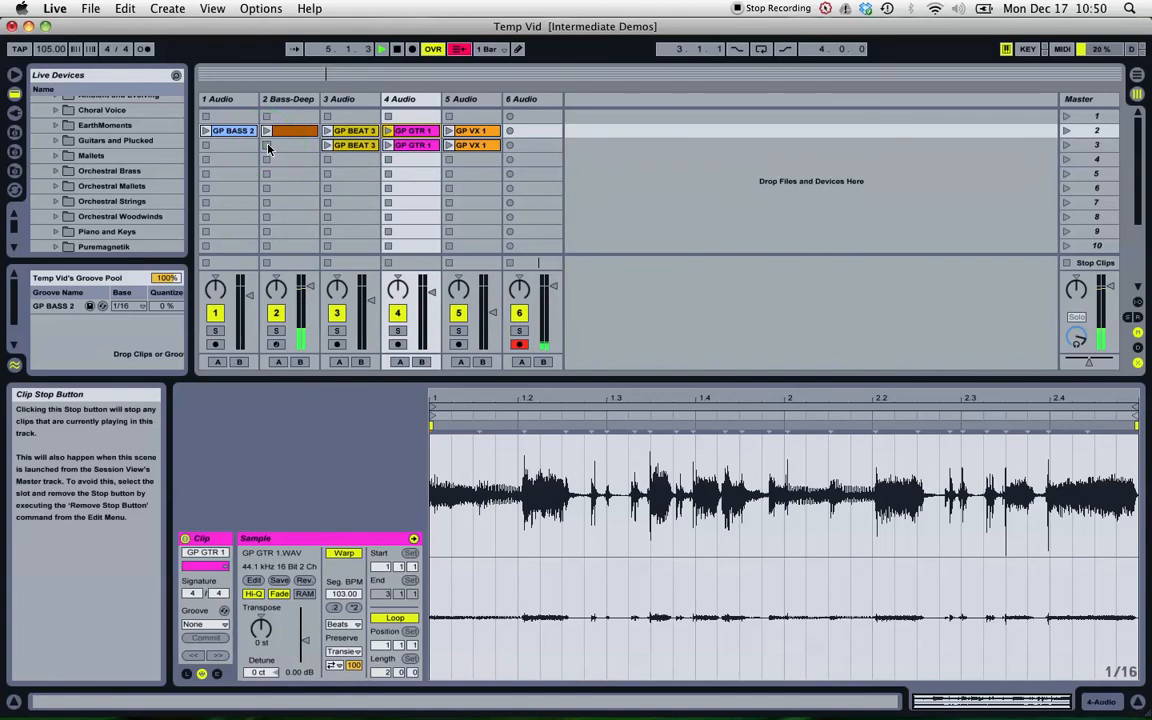